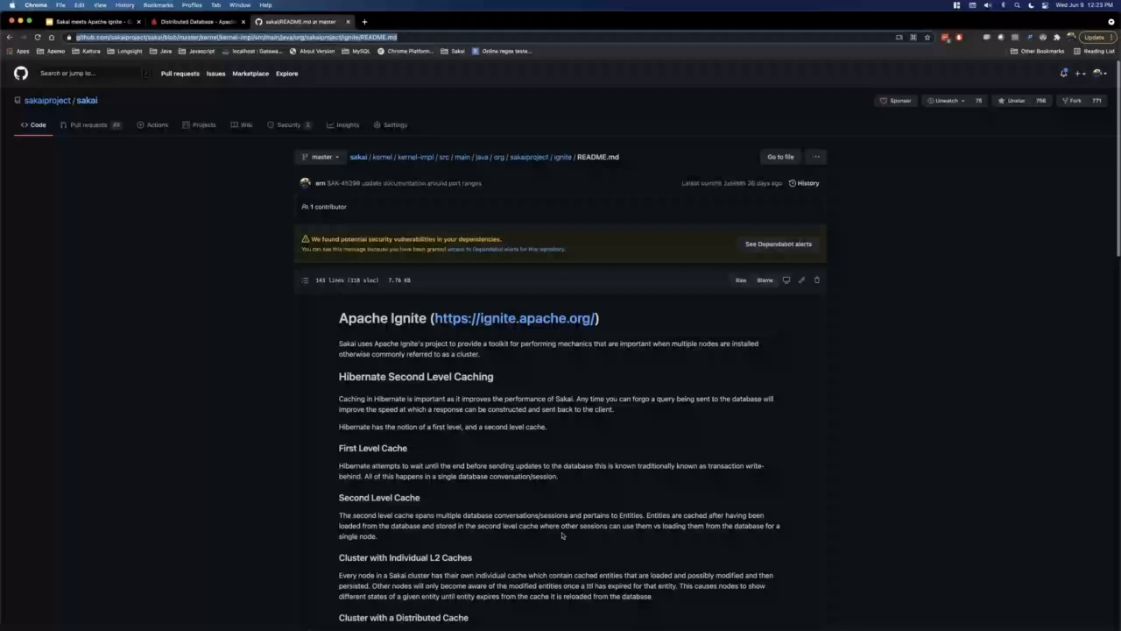
Scroll through the iTerm2 output before laying out all open windows in an overview.
scroll("down", 3)
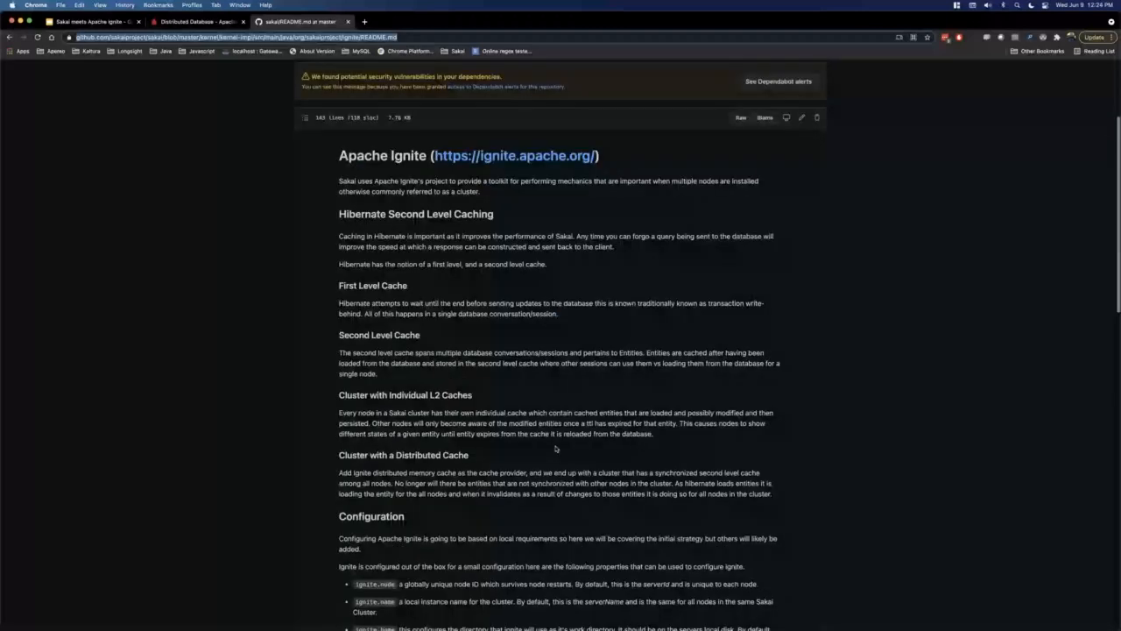
scroll("down", 3)
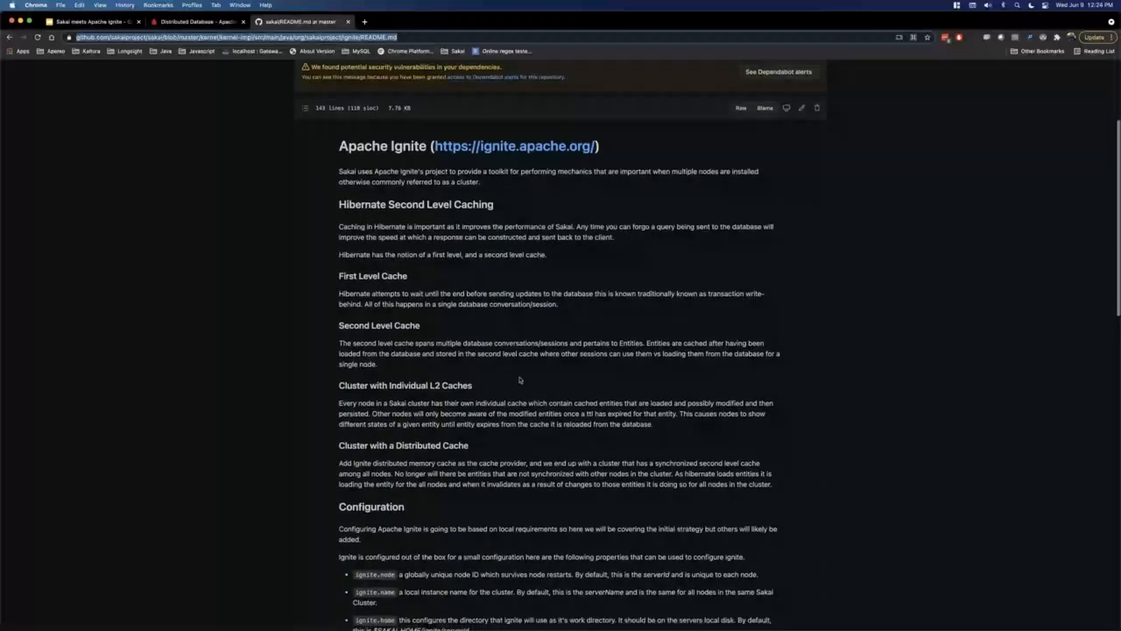
scroll("down", 3)
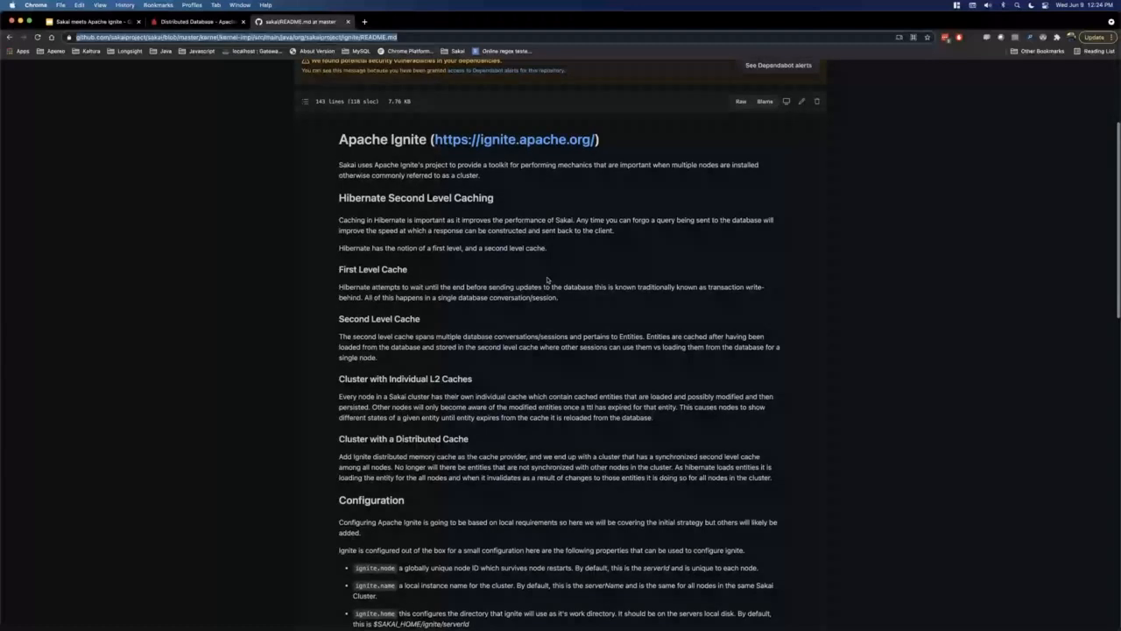
scroll("down", 3)
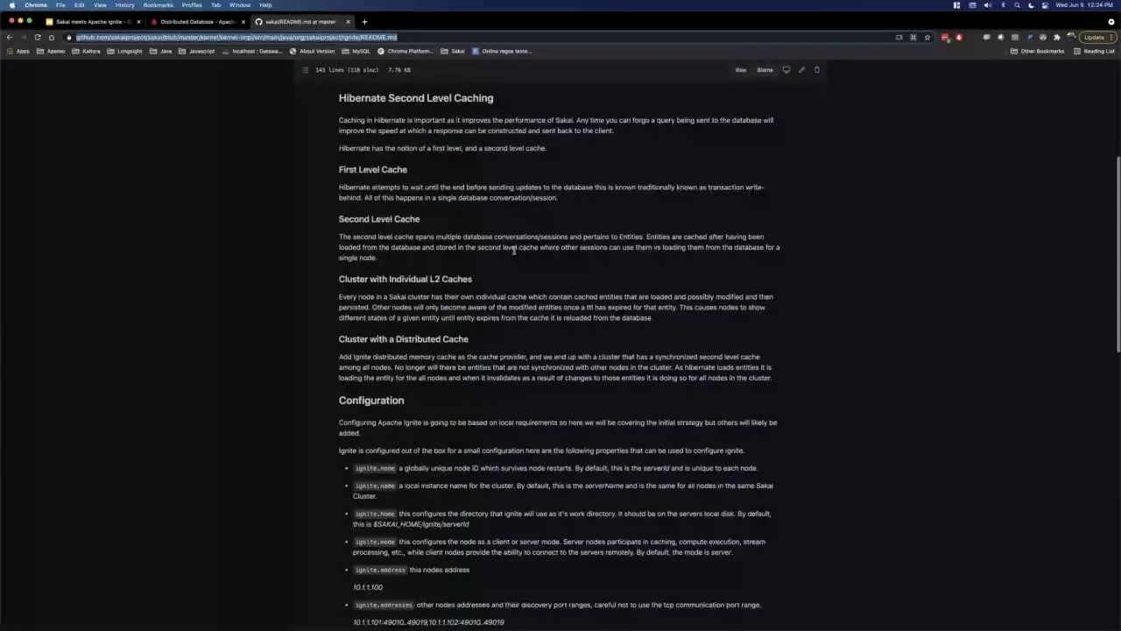
scroll("down", 3)
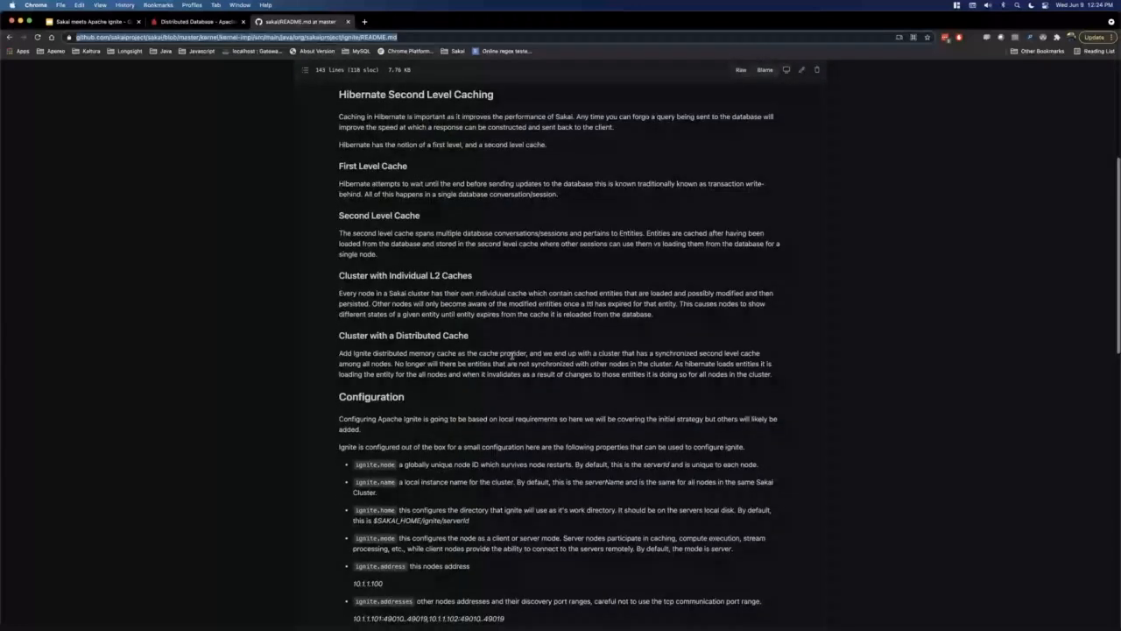
scroll("down", 3)
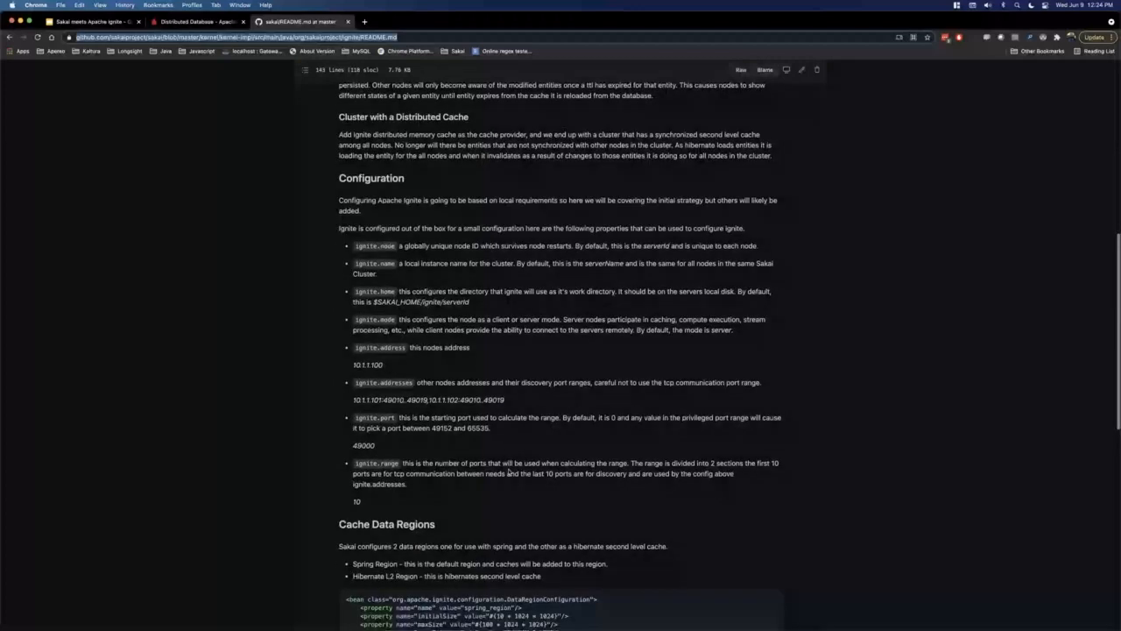
scroll("down", 3)
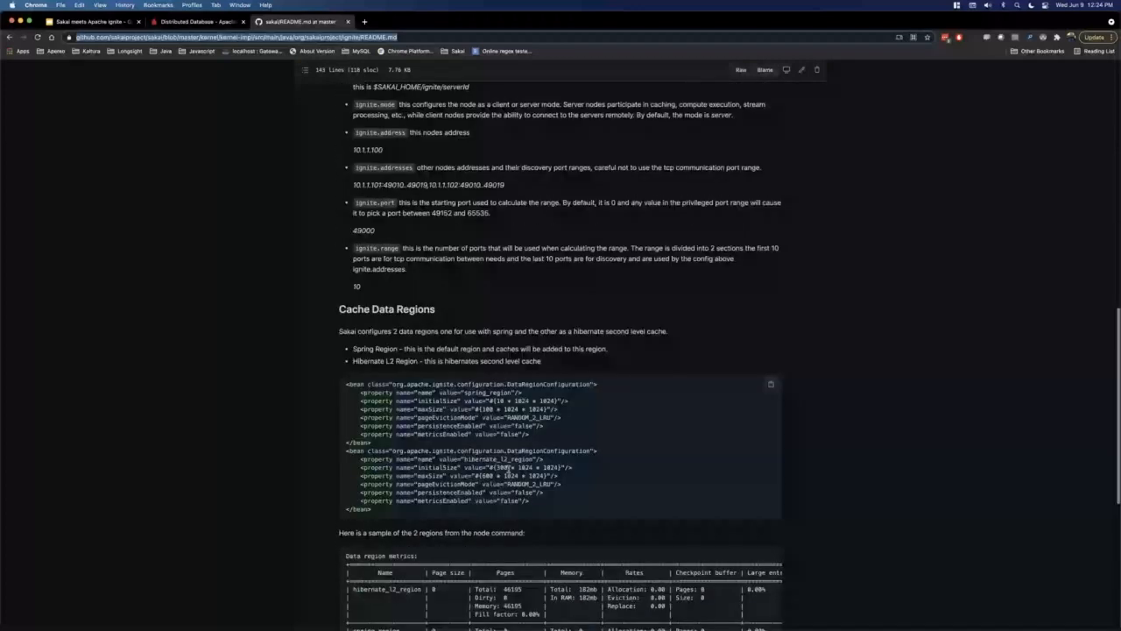
scroll("down", 3)
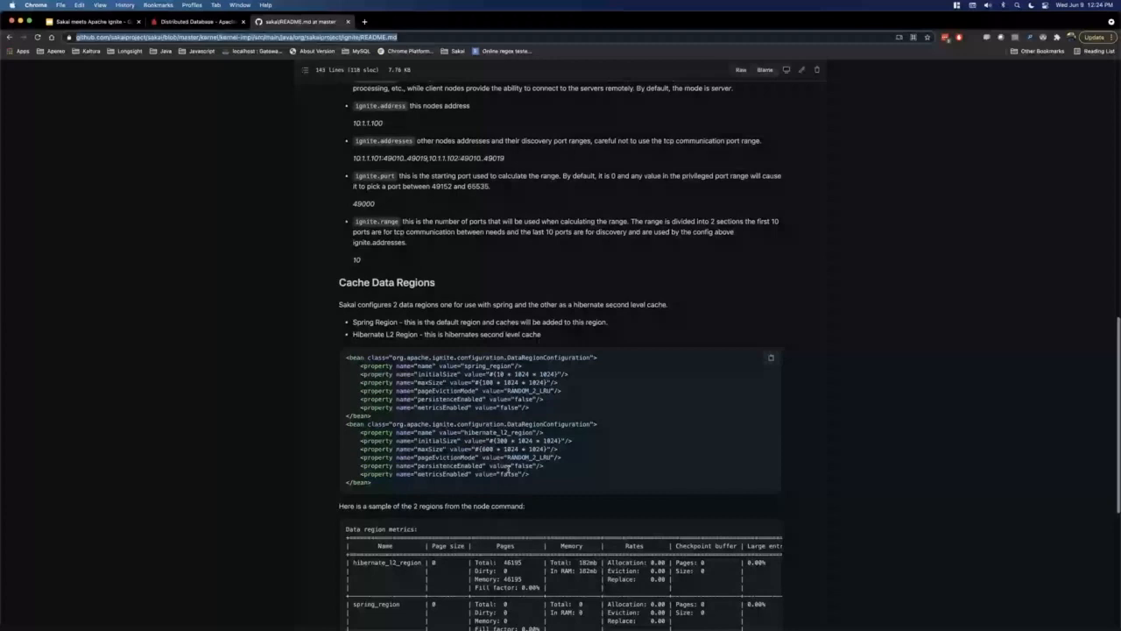
scroll("down", 3)
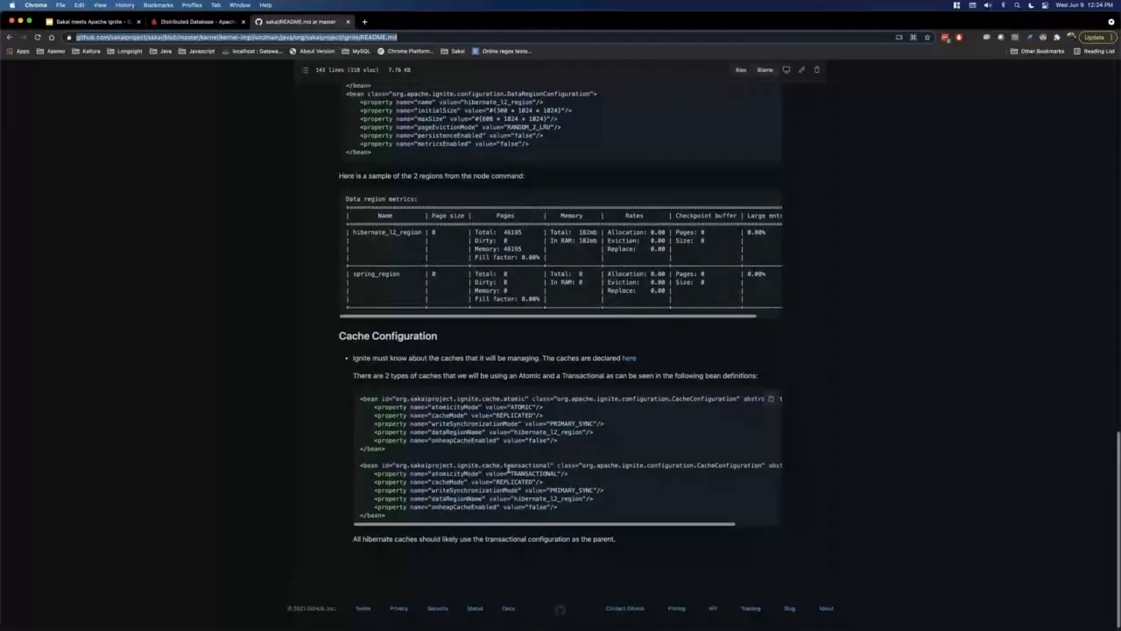
scroll("up", 3)
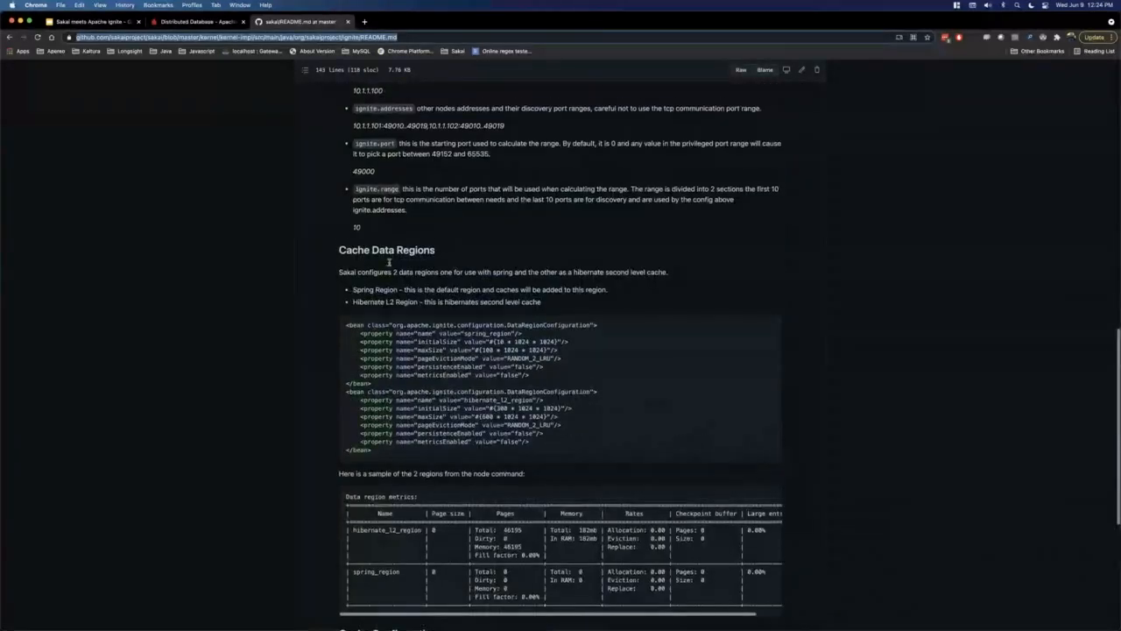
scroll("up", 3)
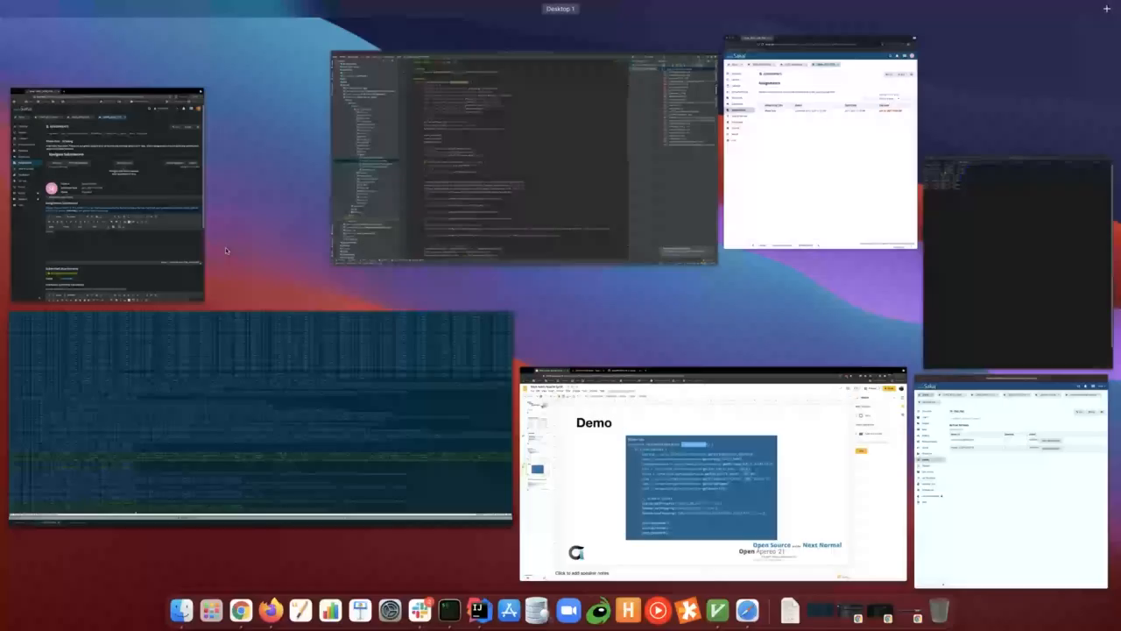
Bring the Sakai browser windows forward, showing the Assignments list beside the Online admin tool.
left_click(105, 189)
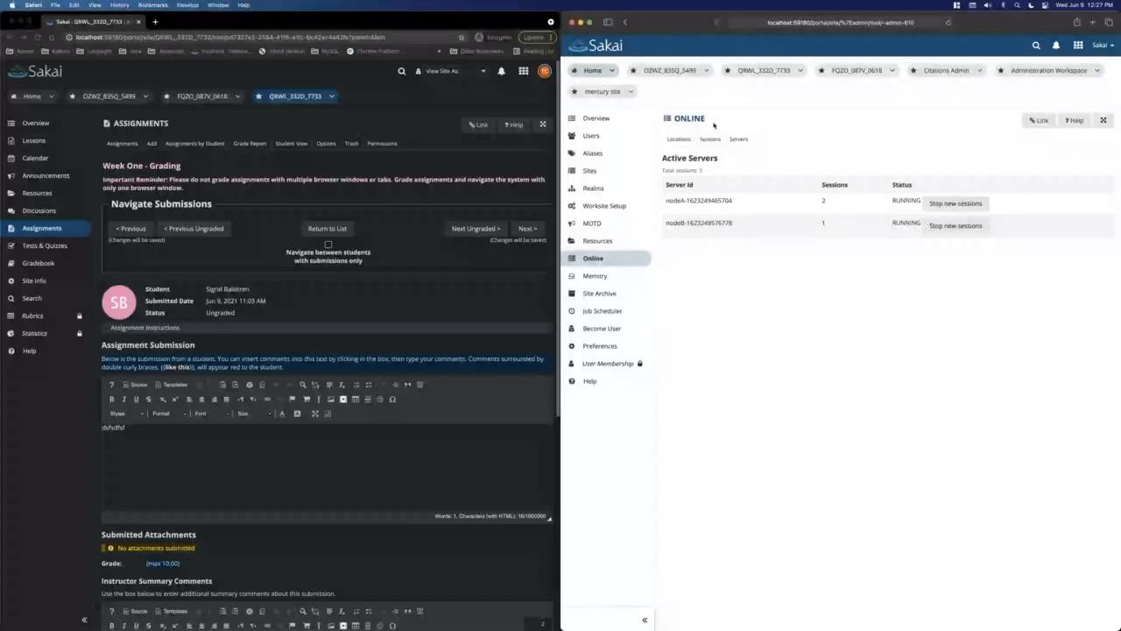
mouse_move(835, 241)
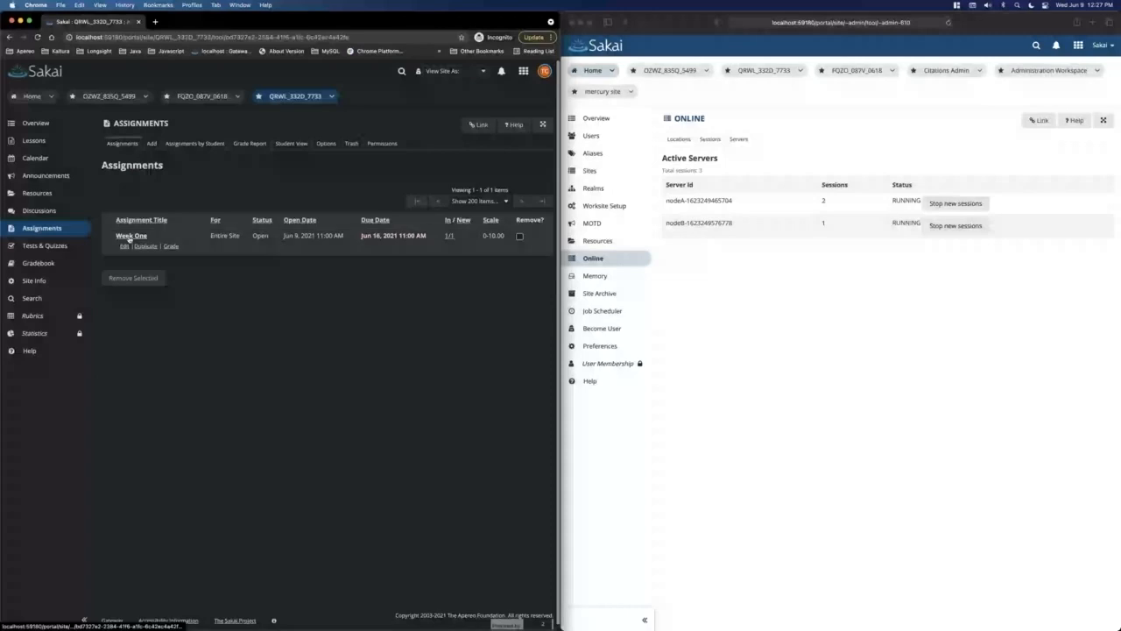
Add a new assignment and fill in its title as Week Two.
left_click(150, 144)
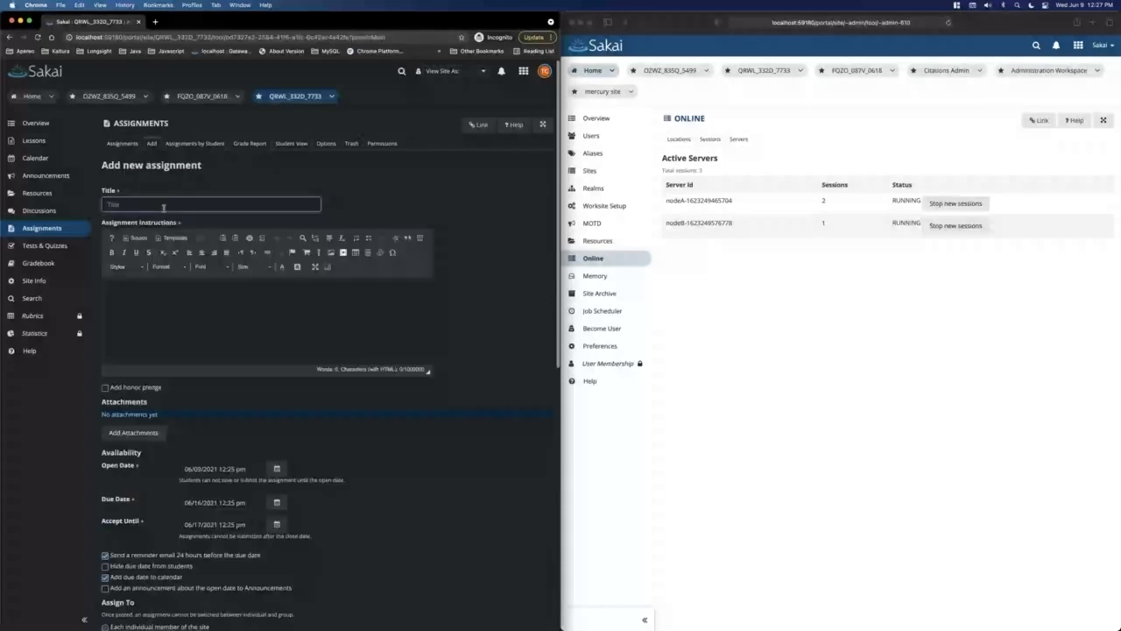
type("Assignment")
type("Week Two")
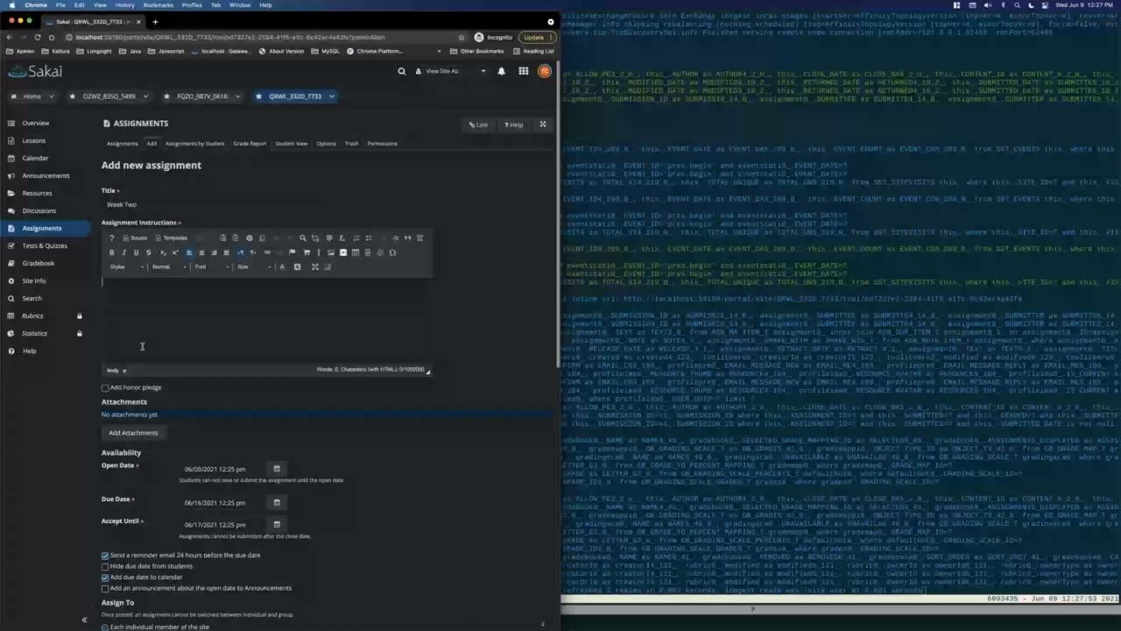
Review the catalina.out log, then return to the Assignments list with Week Two posted.
scroll("down", 3)
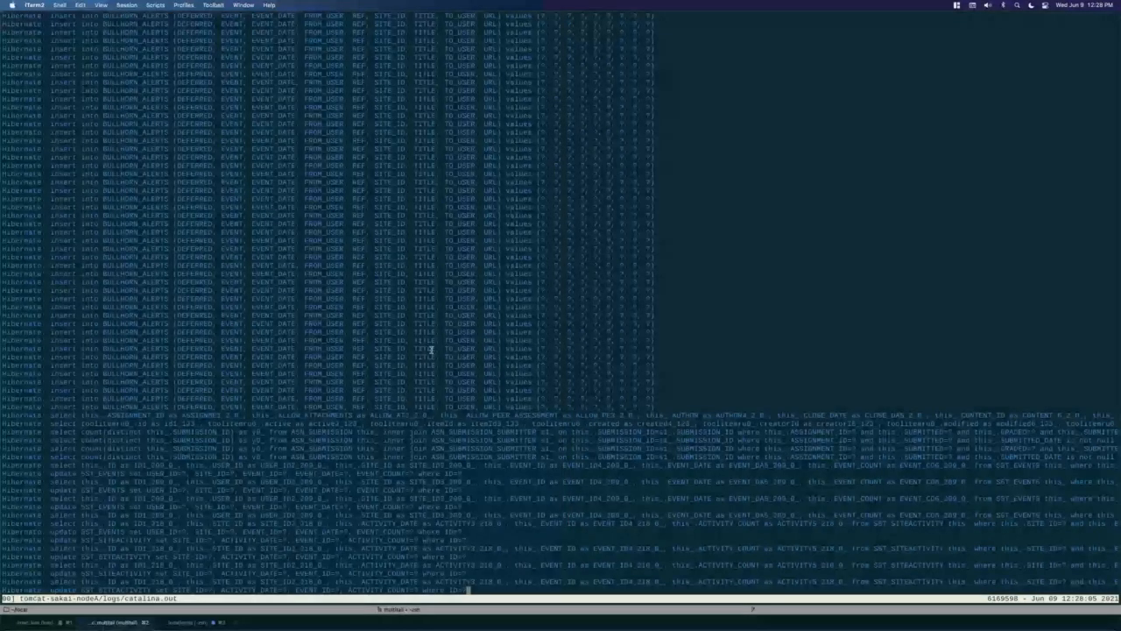
key("F3")
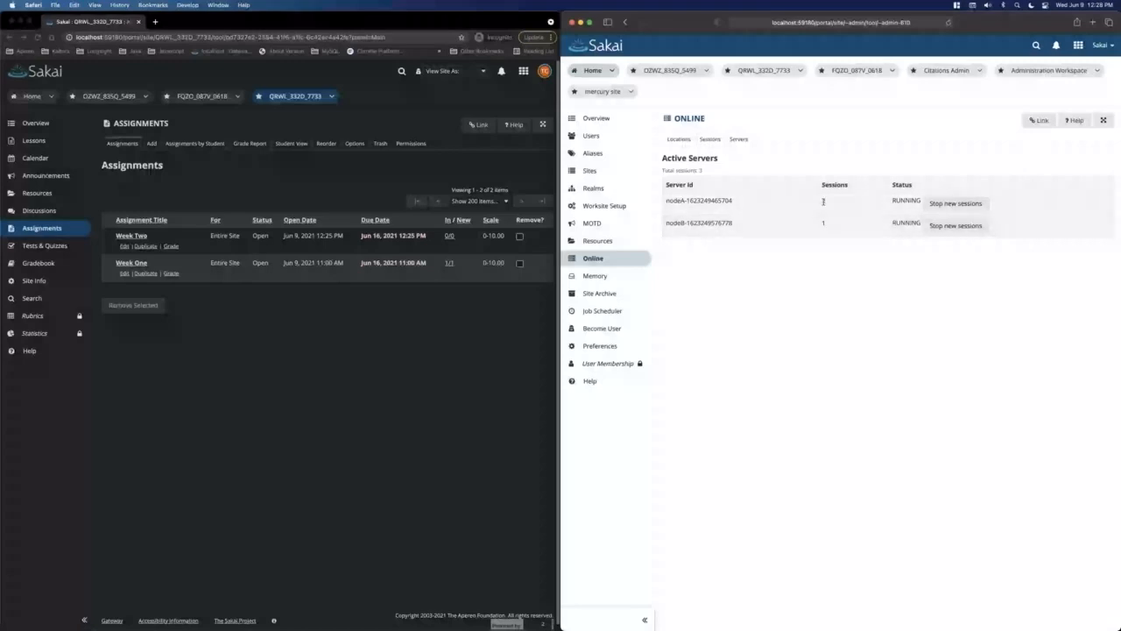
Show the Online admin tool's active sessions grouped under the two cluster nodes.
left_click(711, 138)
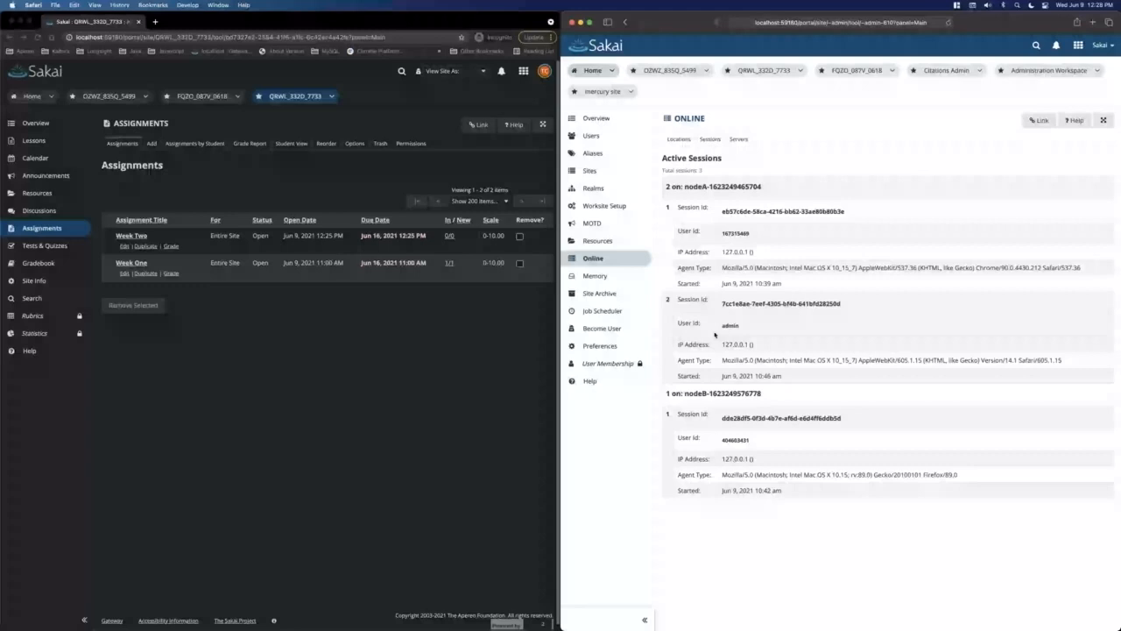
mouse_move(722, 221)
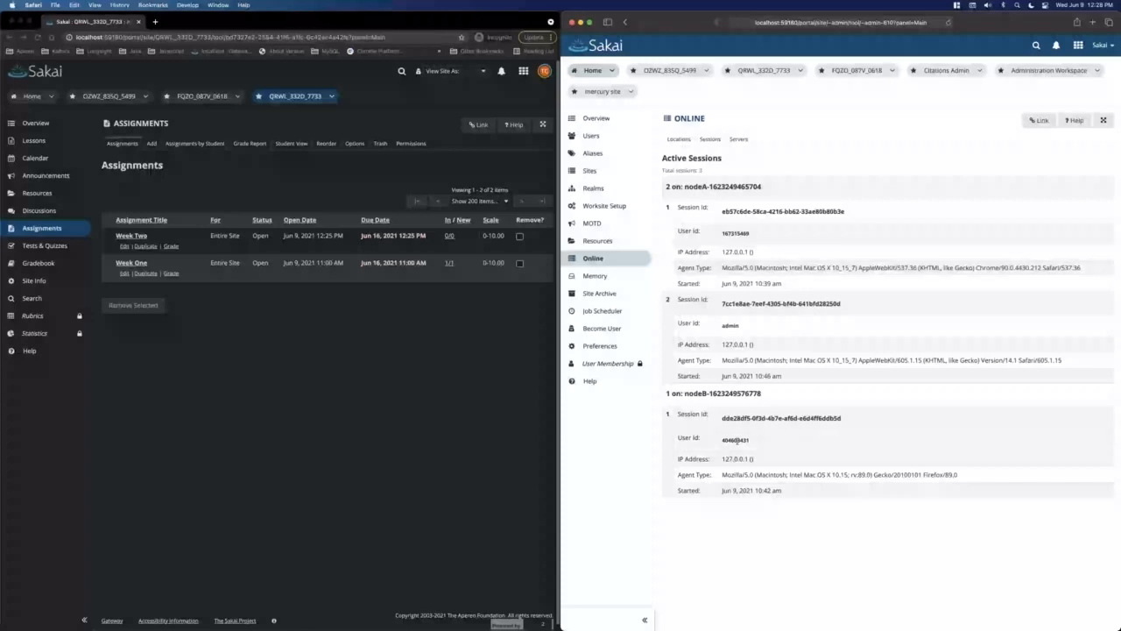
left_click(540, 70)
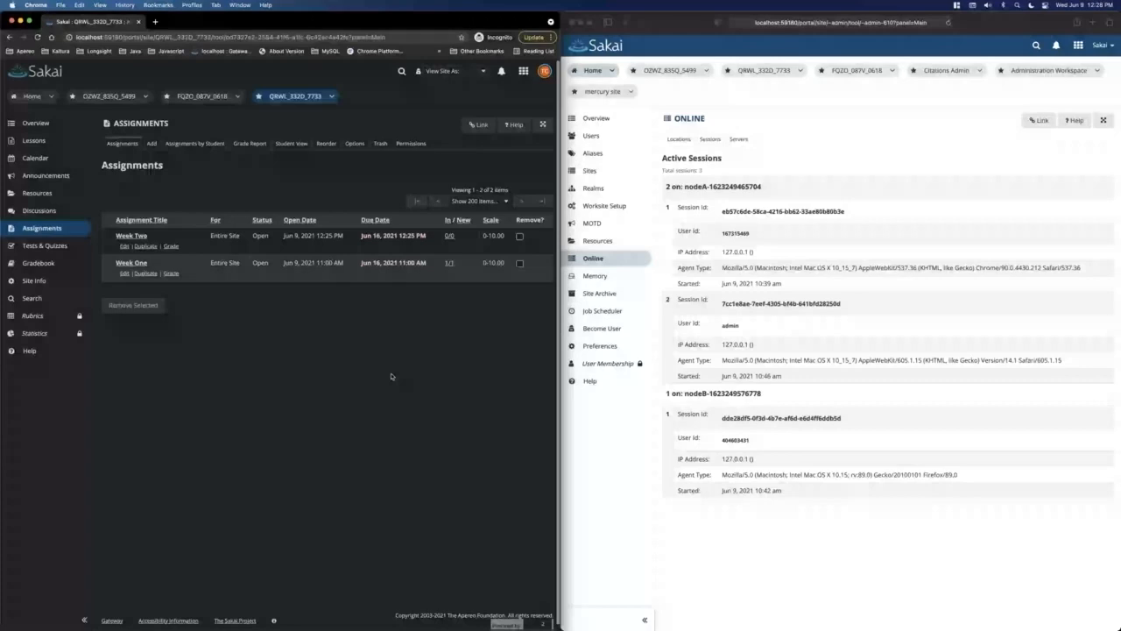
mouse_move(312, 334)
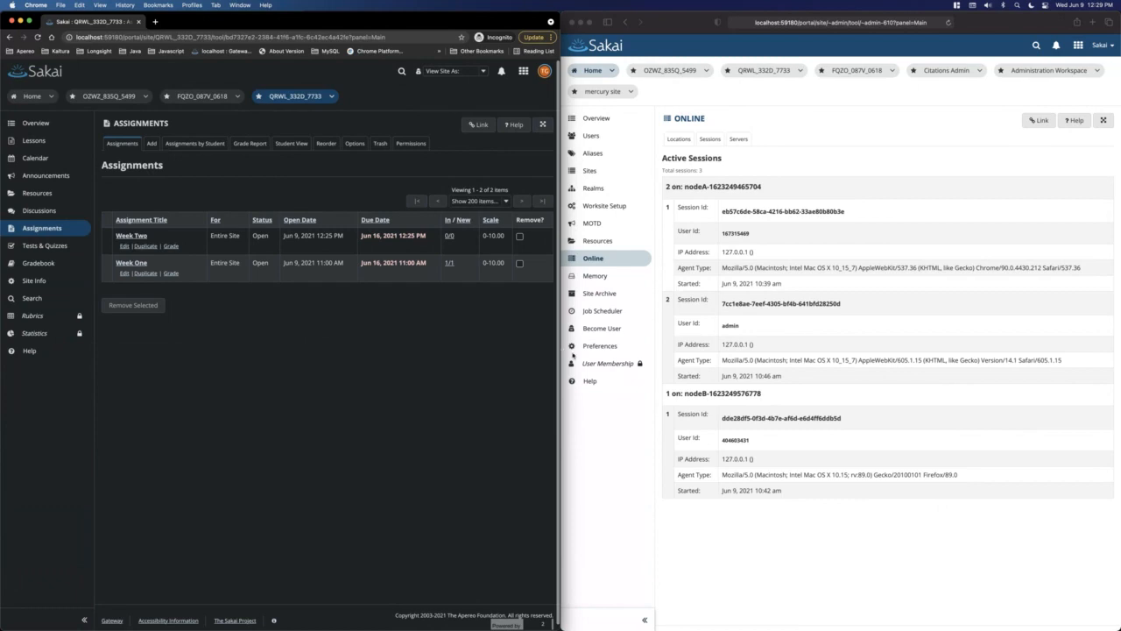
As the student, open Week Two and enter the submission text 'dsfdsfdfdssdffso'.
key("F3")
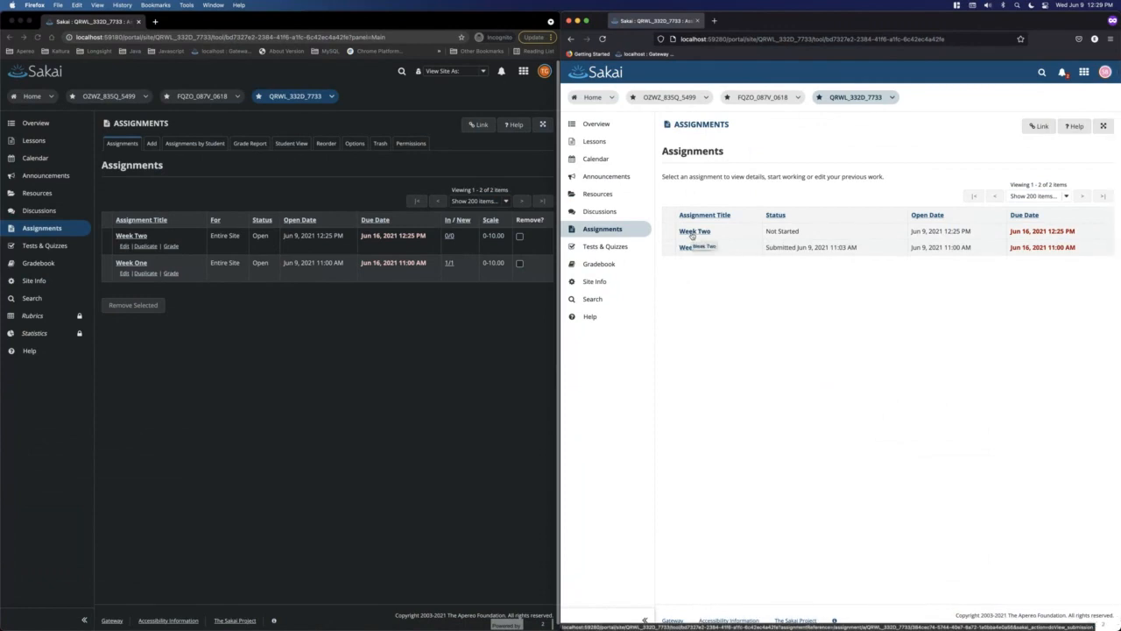
left_click(694, 231)
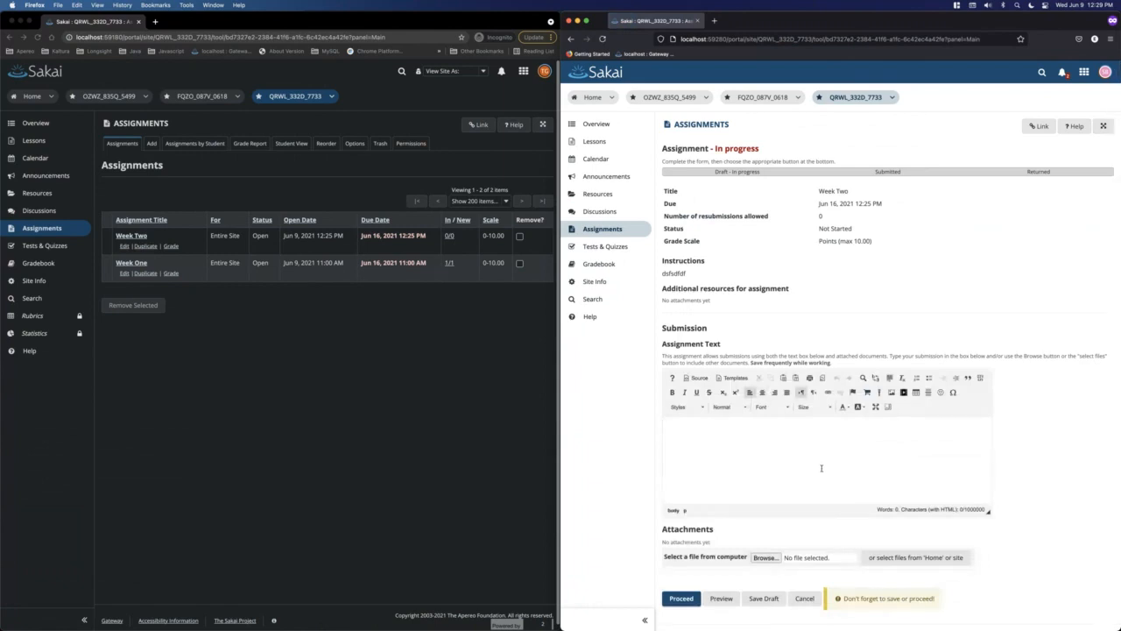
type("dsfdsfdfdssdffso")
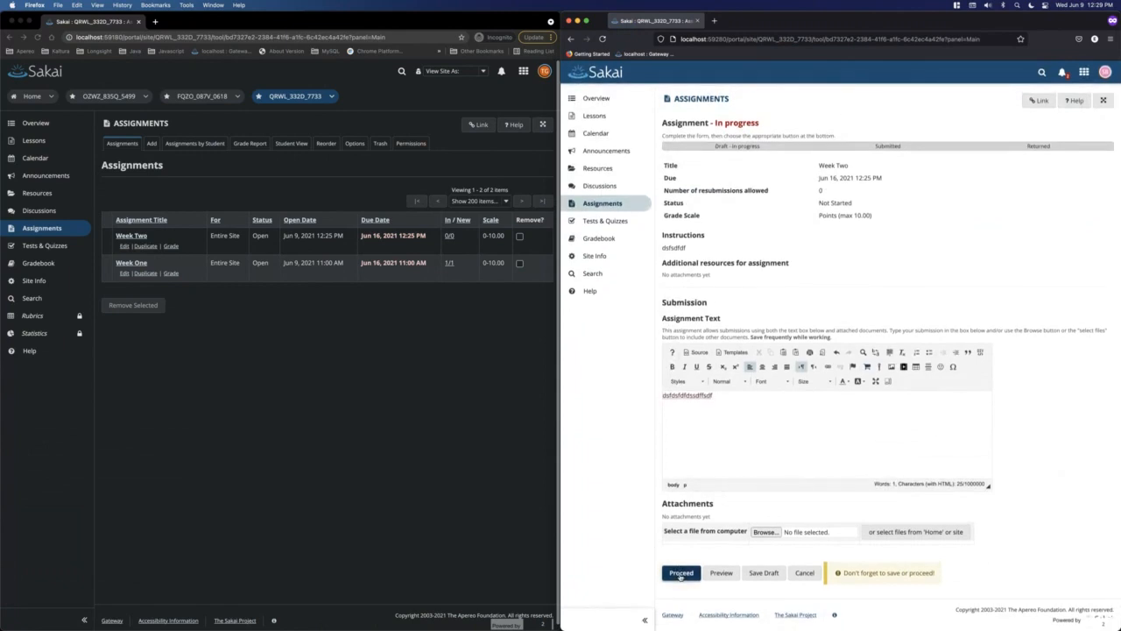
Proceed, agree to the plagiarism statement and notification option, and submit Week Two.
left_click(684, 573)
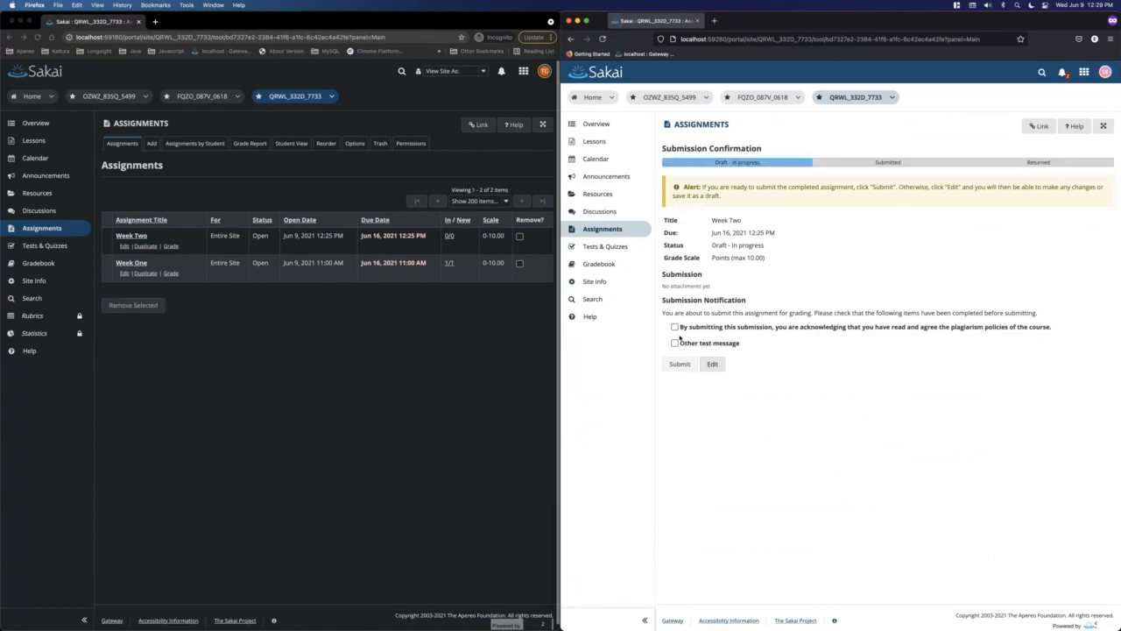
left_click(674, 328)
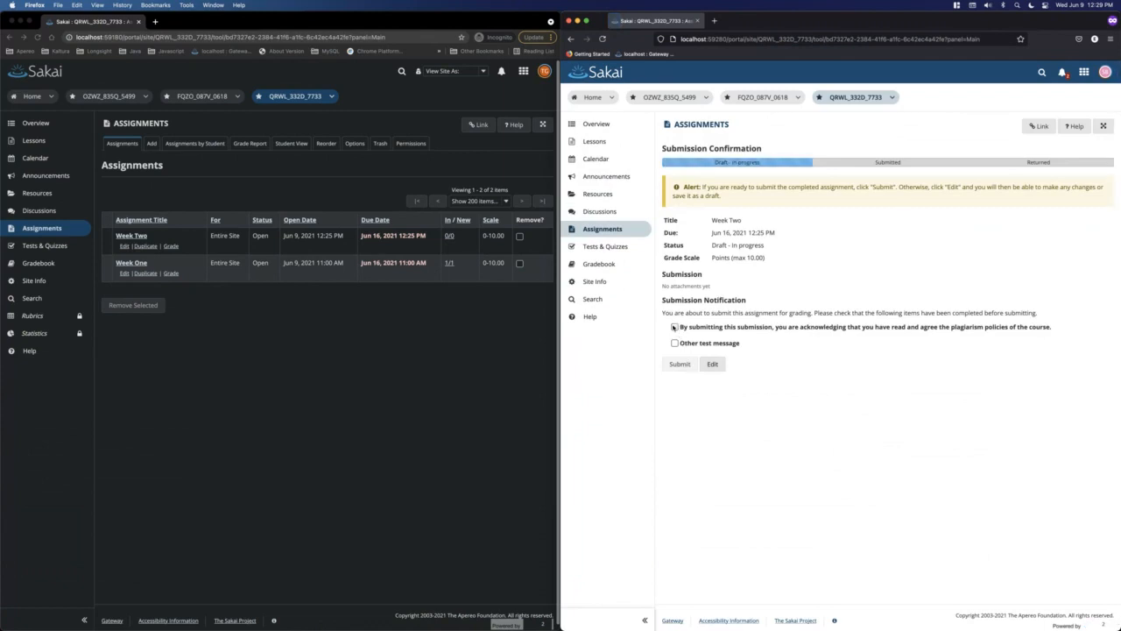
left_click(674, 341)
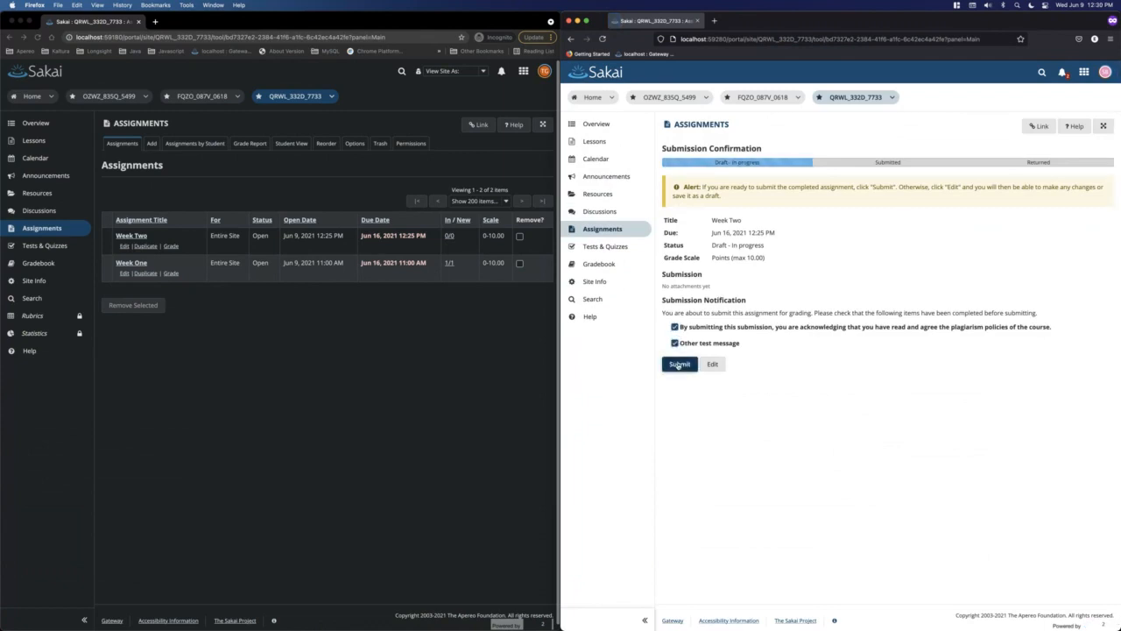
left_click(680, 364)
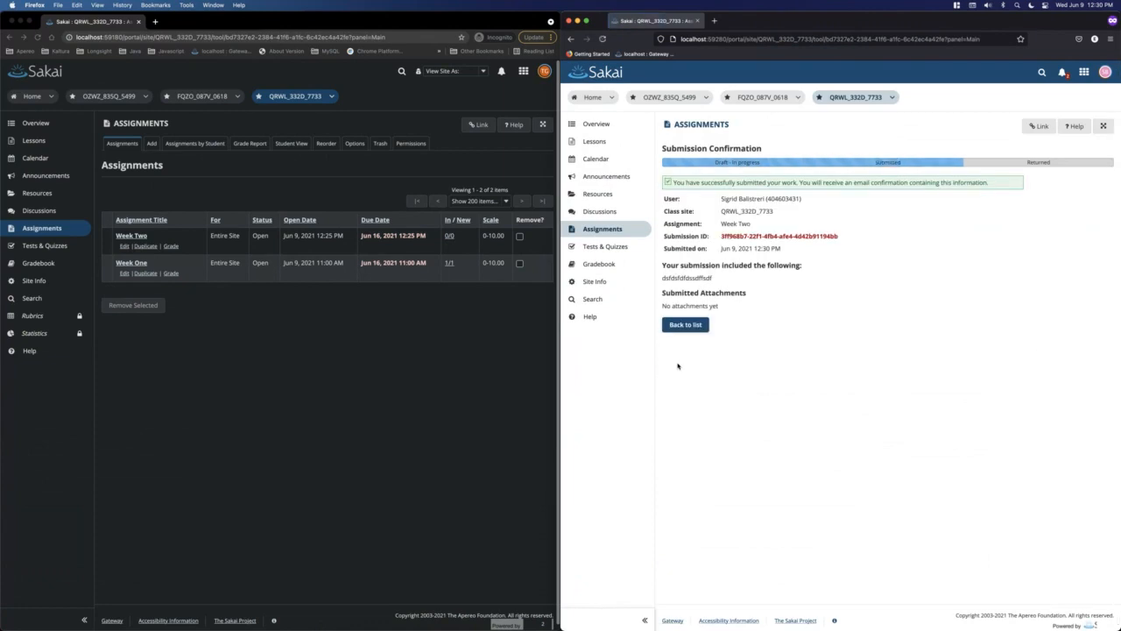
mouse_move(718, 406)
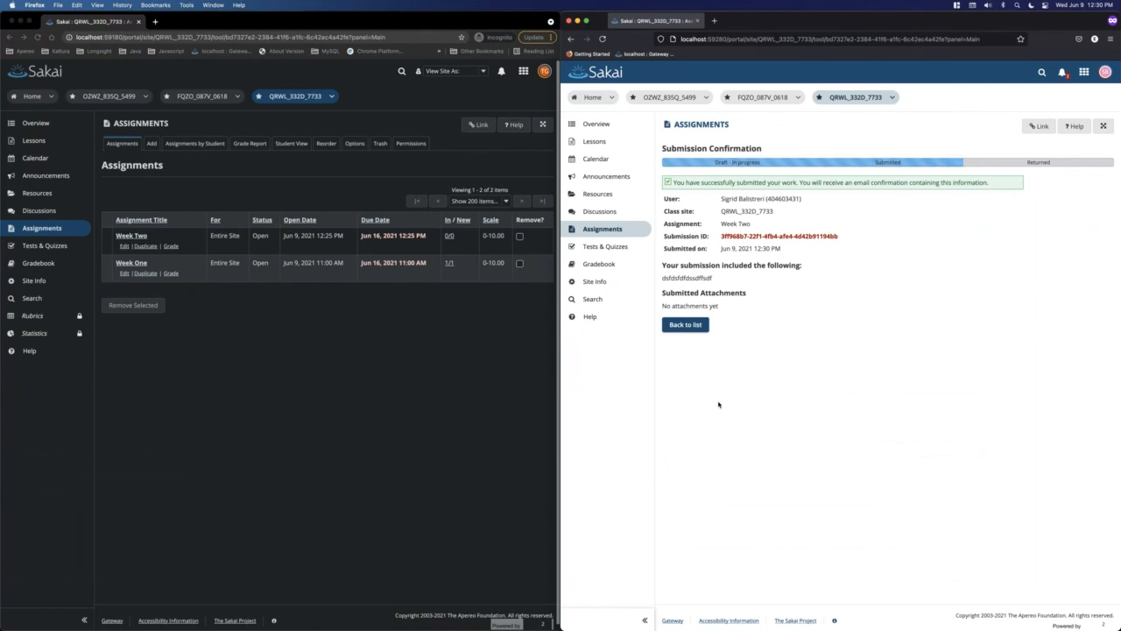
mouse_move(739, 359)
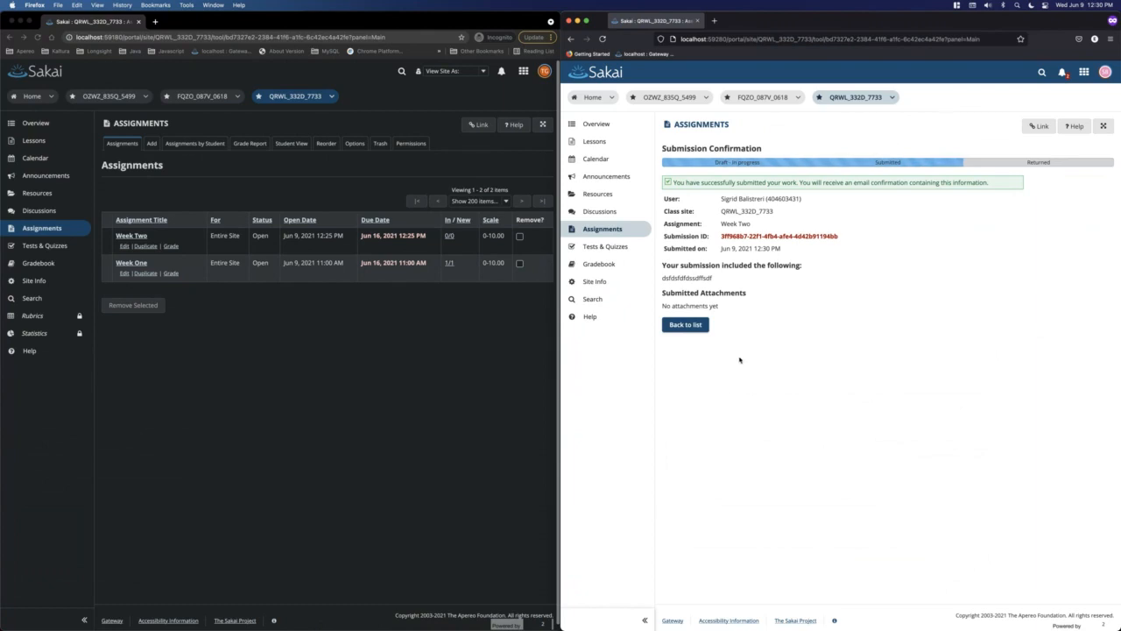
mouse_move(732, 329)
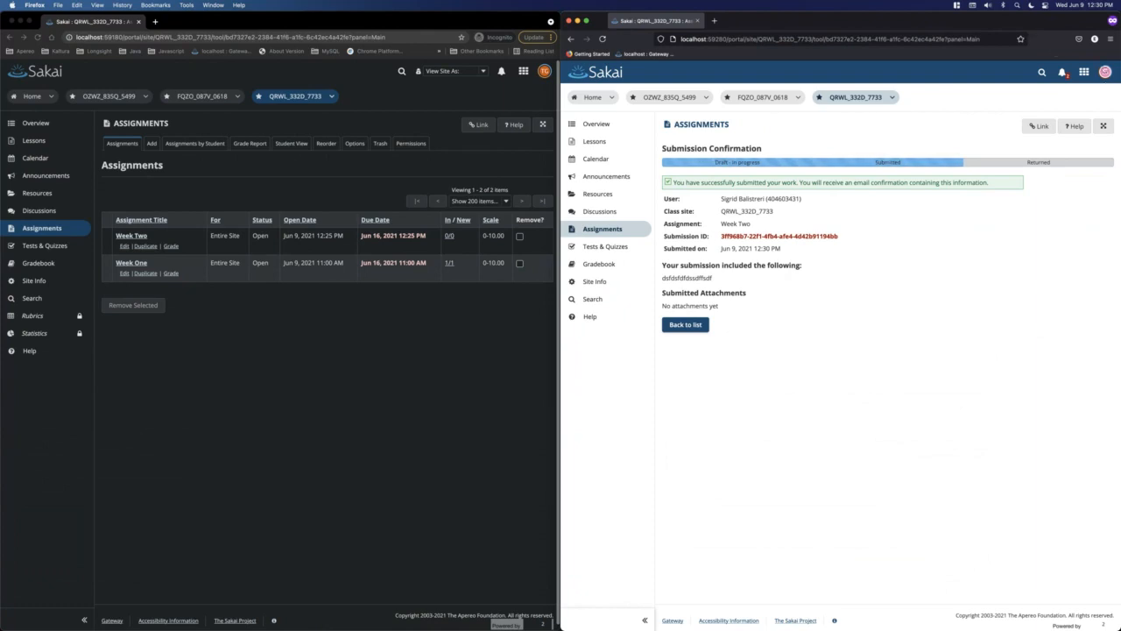
mouse_move(959, 296)
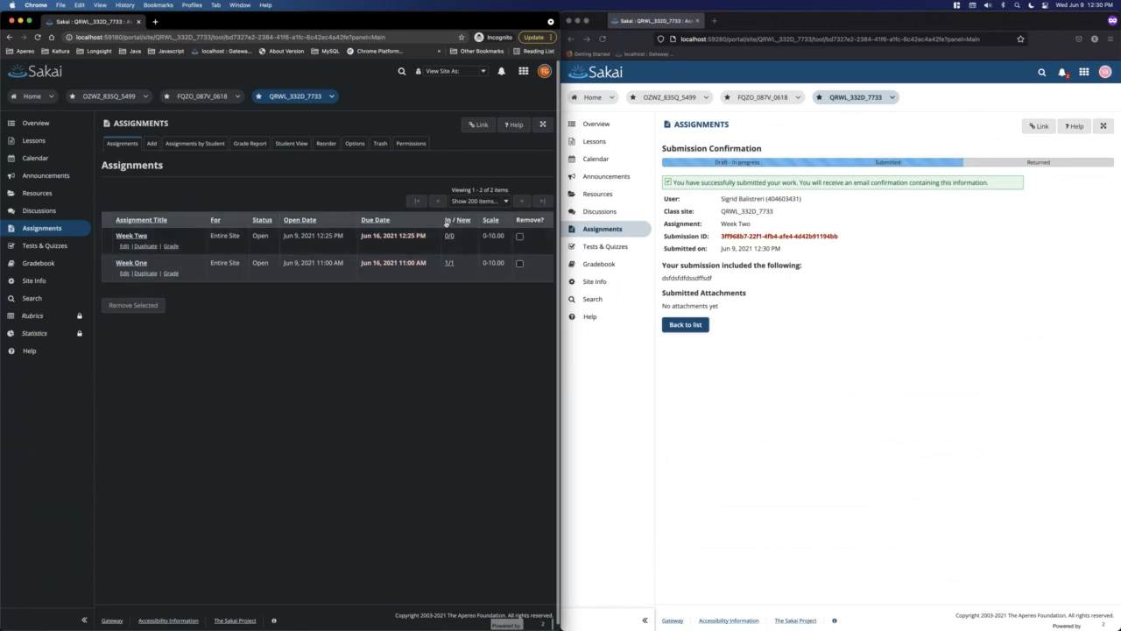
mouse_move(449, 240)
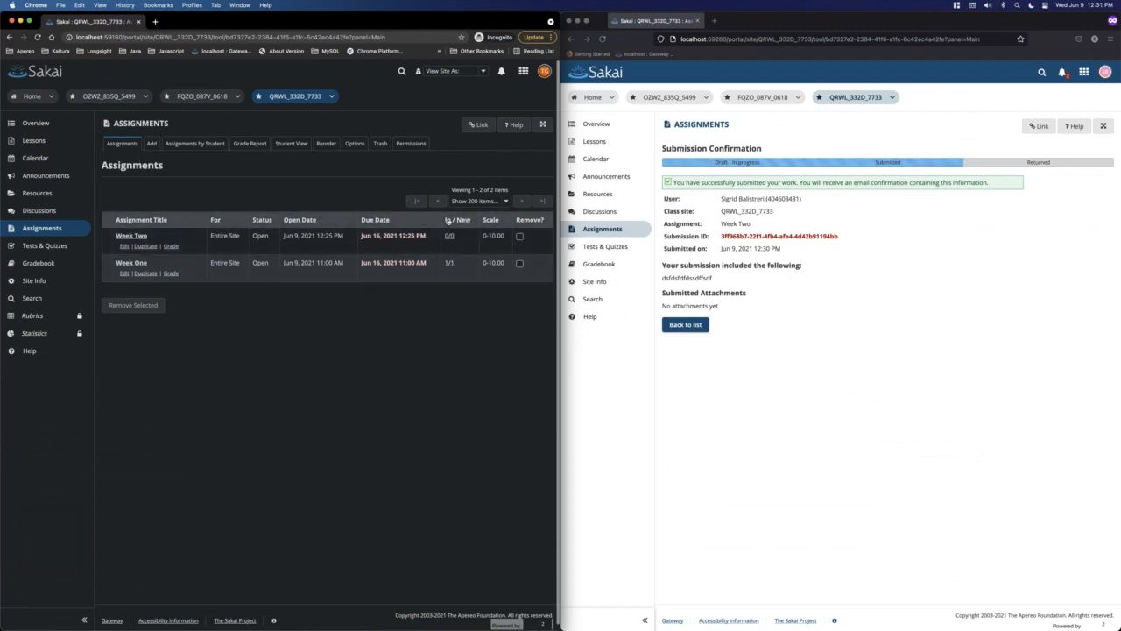
mouse_move(448, 221)
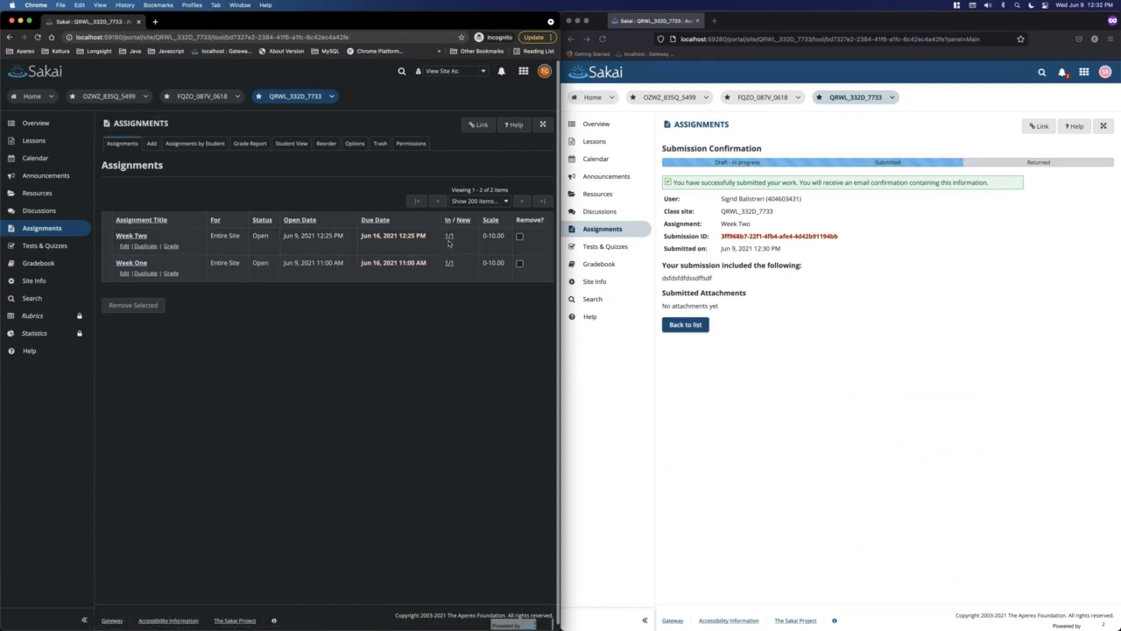
View the Week Two submissions list showing the student's one ungraded submission.
left_click(452, 235)
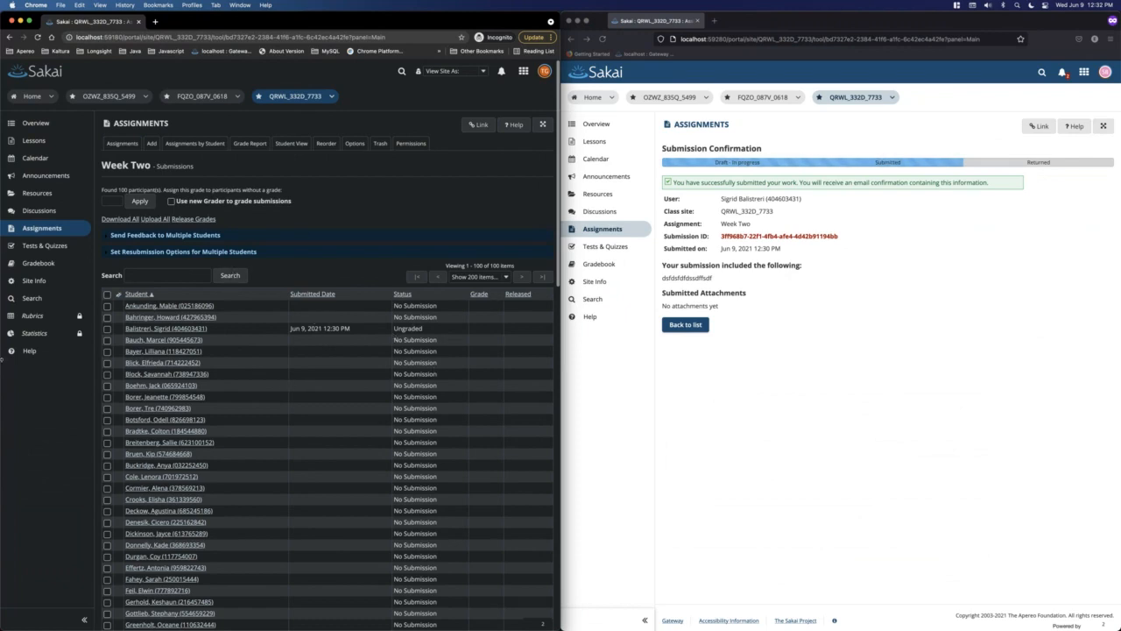
mouse_move(417, 435)
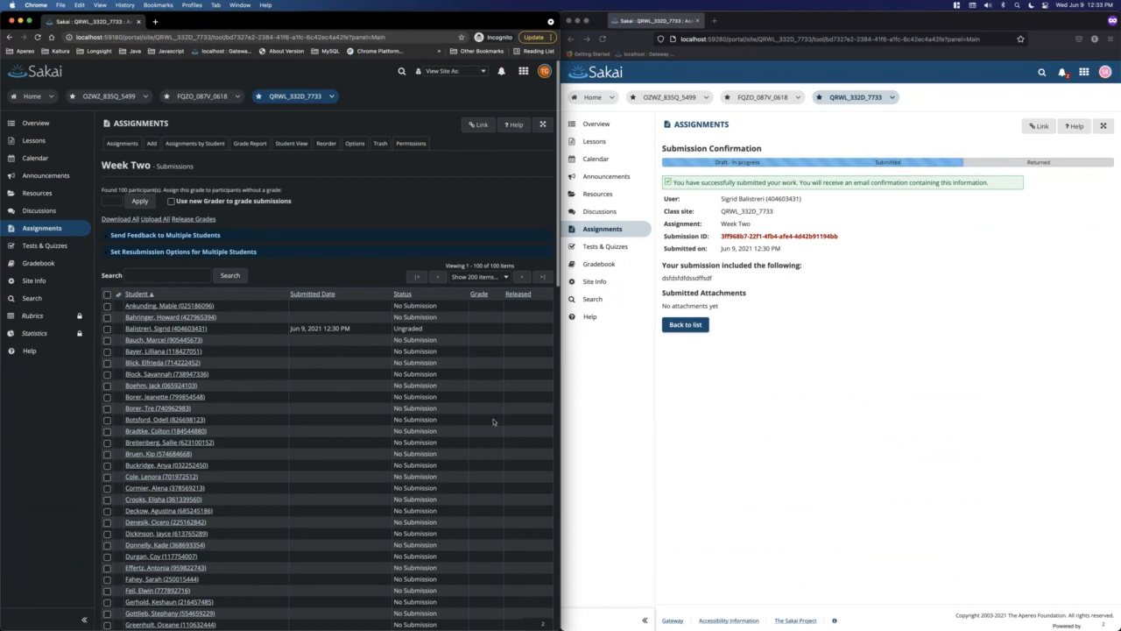
mouse_move(726, 356)
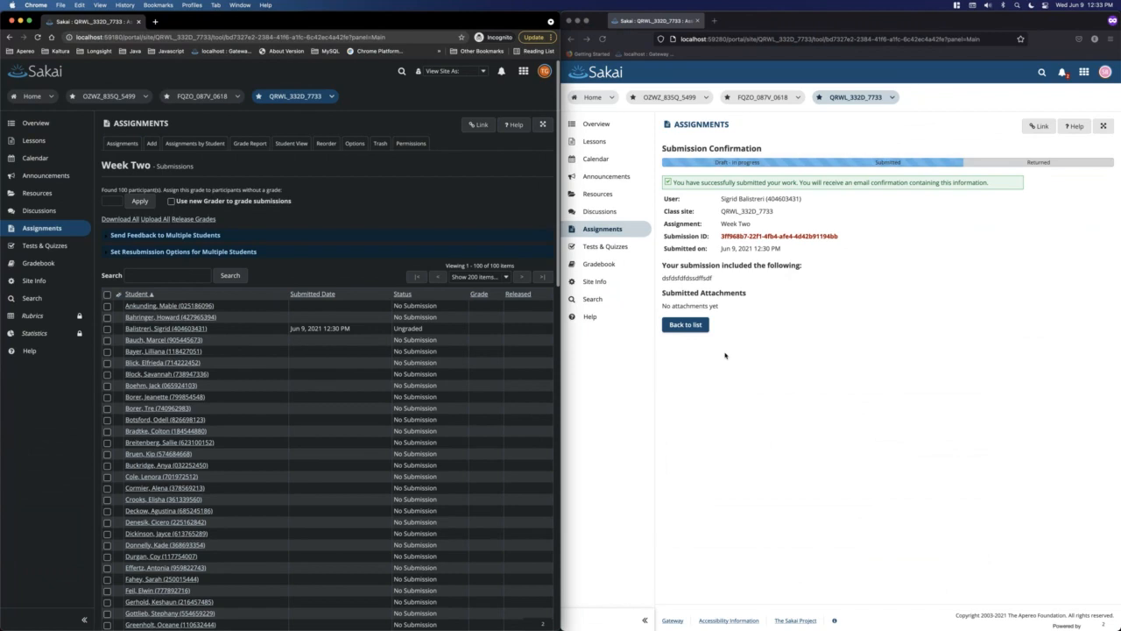
mouse_move(685, 324)
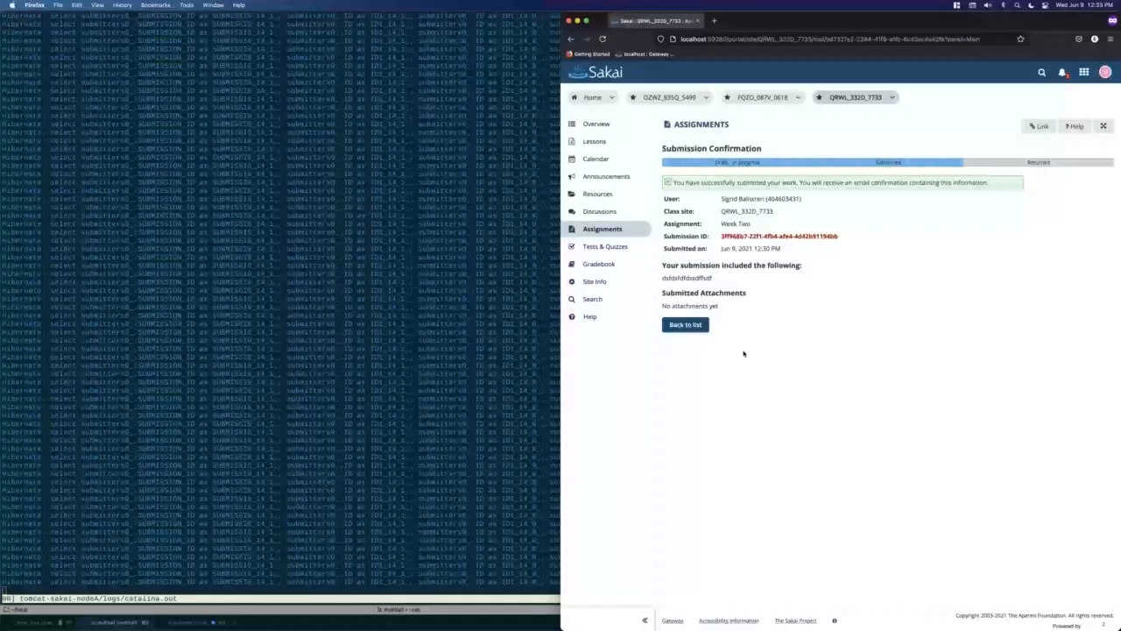
In the ignite folder display config/sakai-cluster.xml and launch the Visor admin console.
left_click(686, 325)
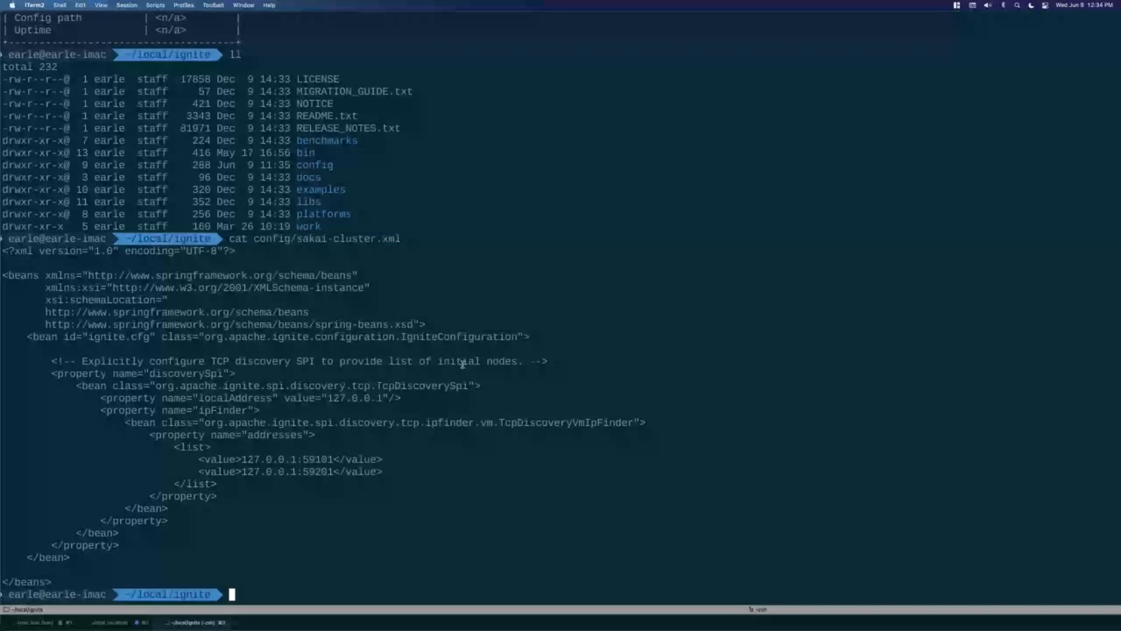
type("vim")
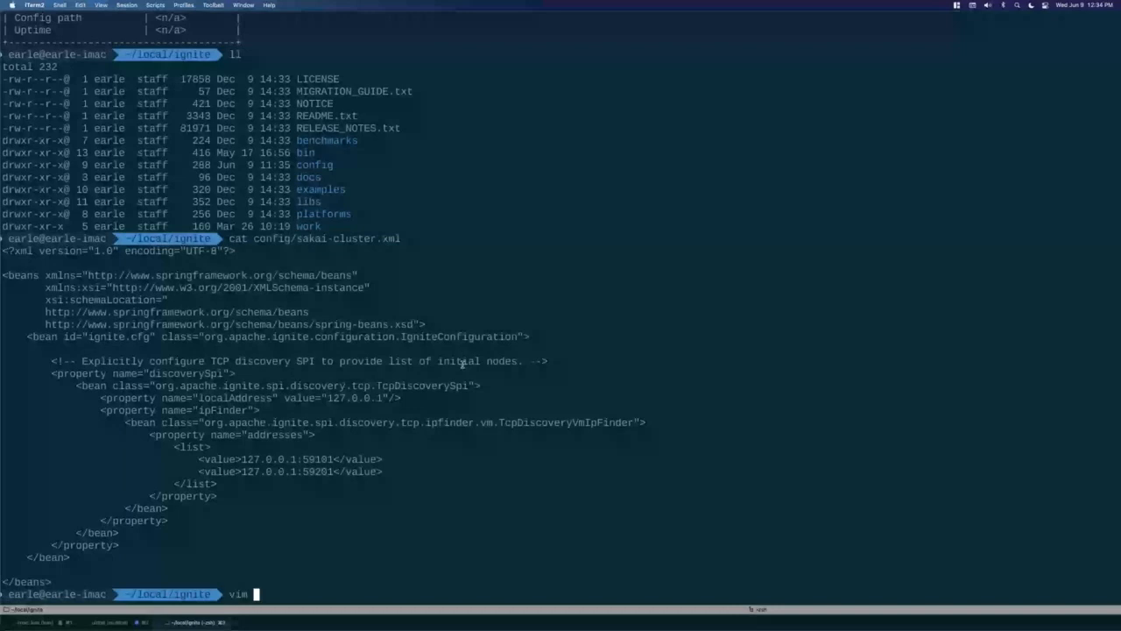
type("config/sakai-cluster.xml")
type("bin/ignitevisorcmd.sh")
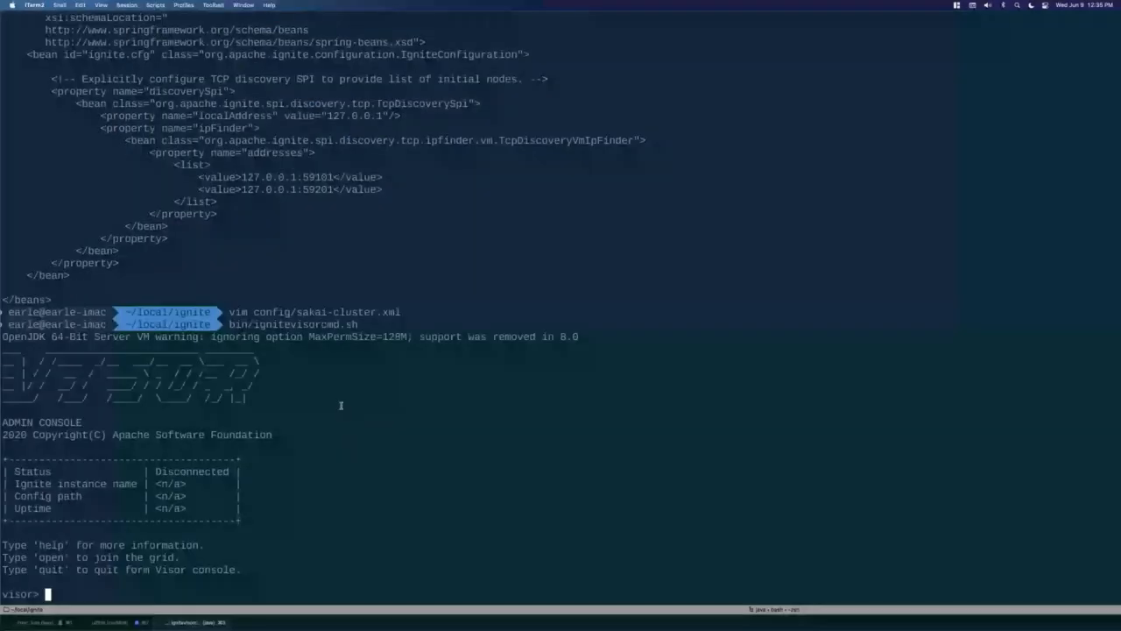
Join the grid with 'open', choosing 10 for config/sakai-cluster.xml.
type("open")
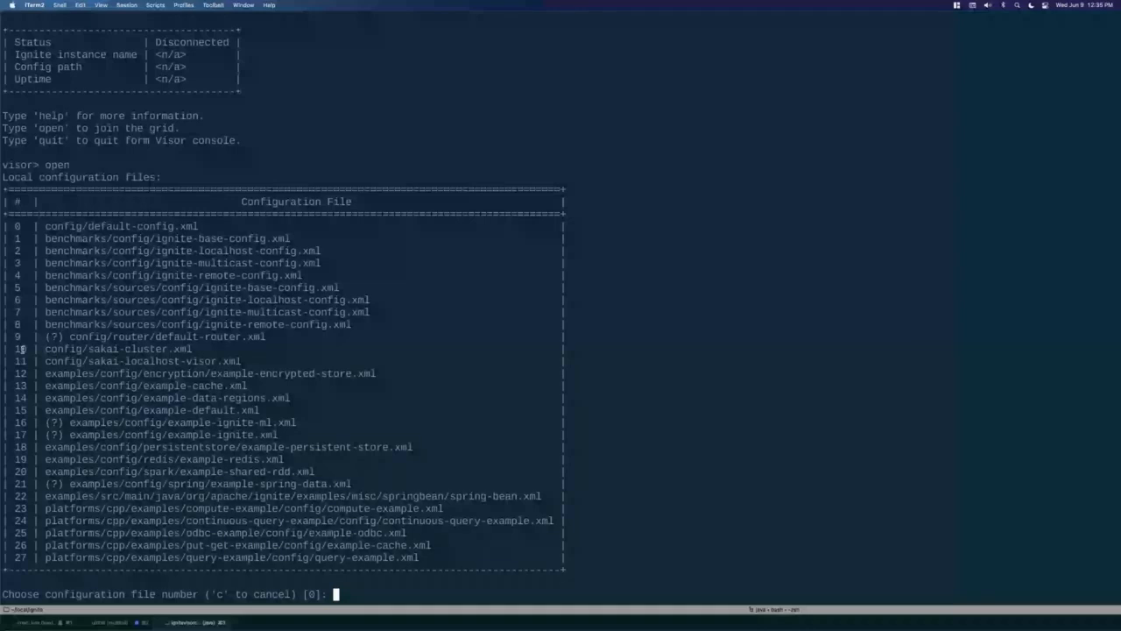
type("10")
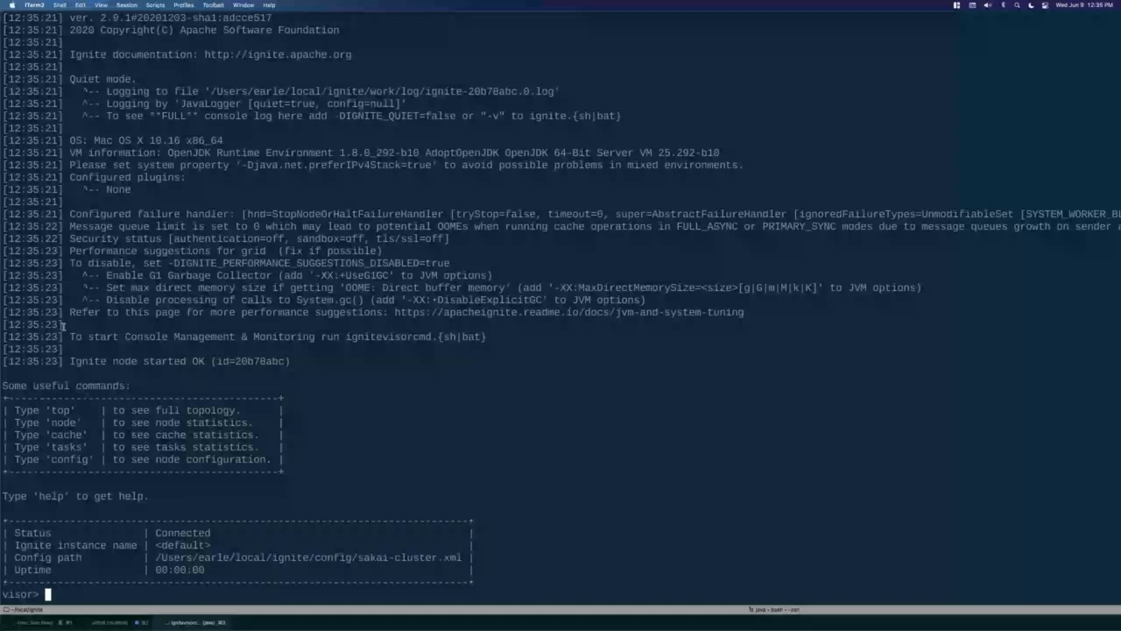
mouse_move(347, 426)
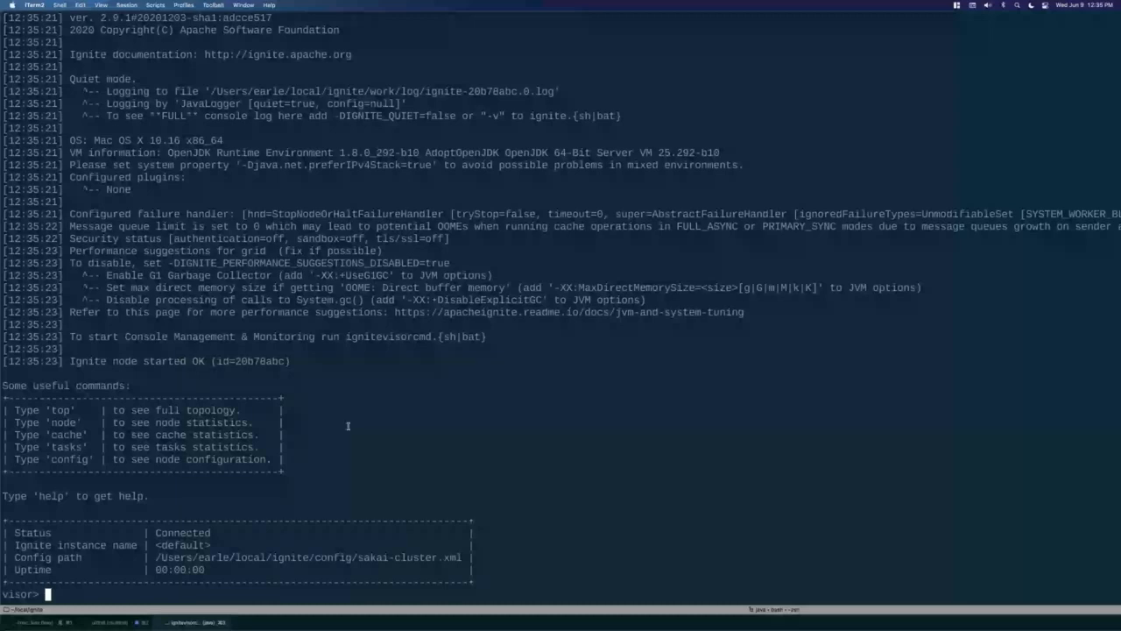
Show the grid topology with 'top' for one host and two server nodes.
type("top")
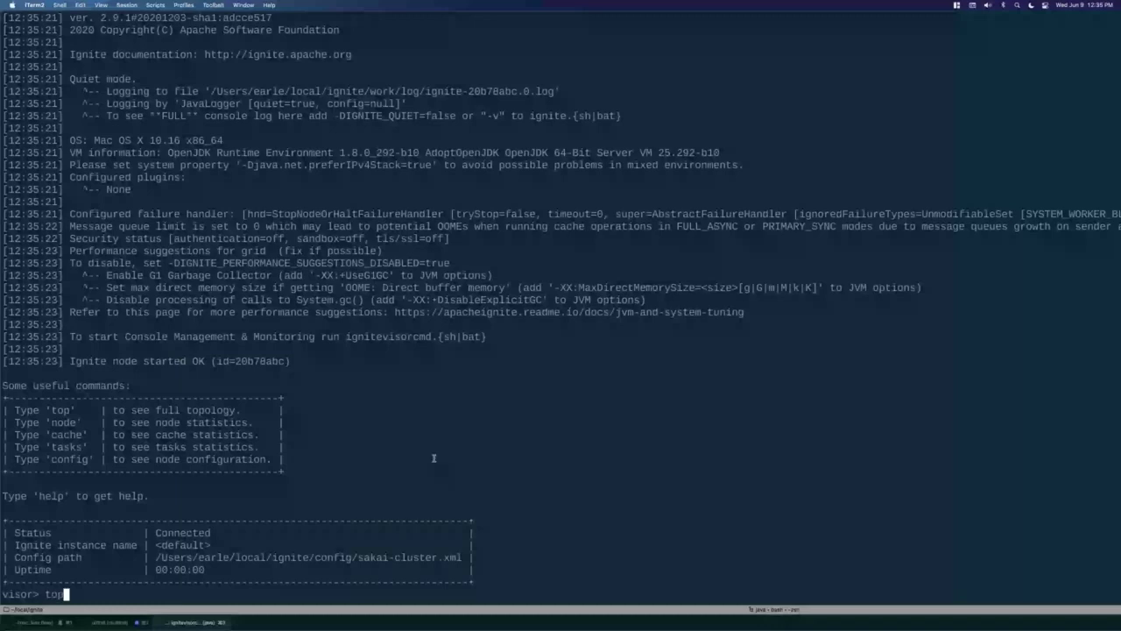
mouse_move(52, 368)
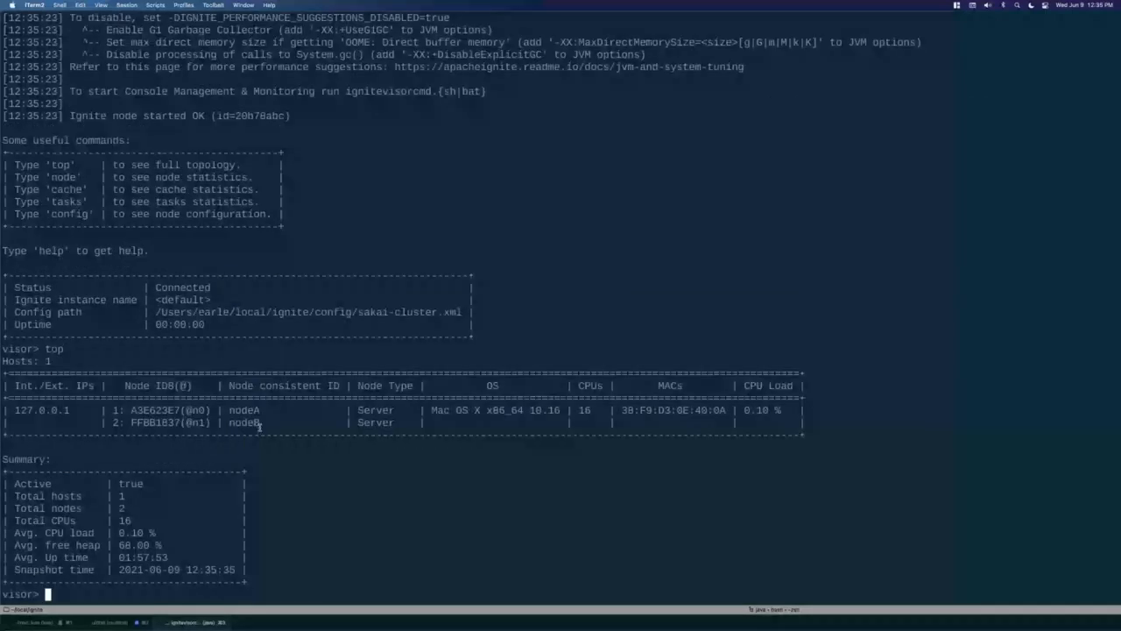
mouse_move(407, 440)
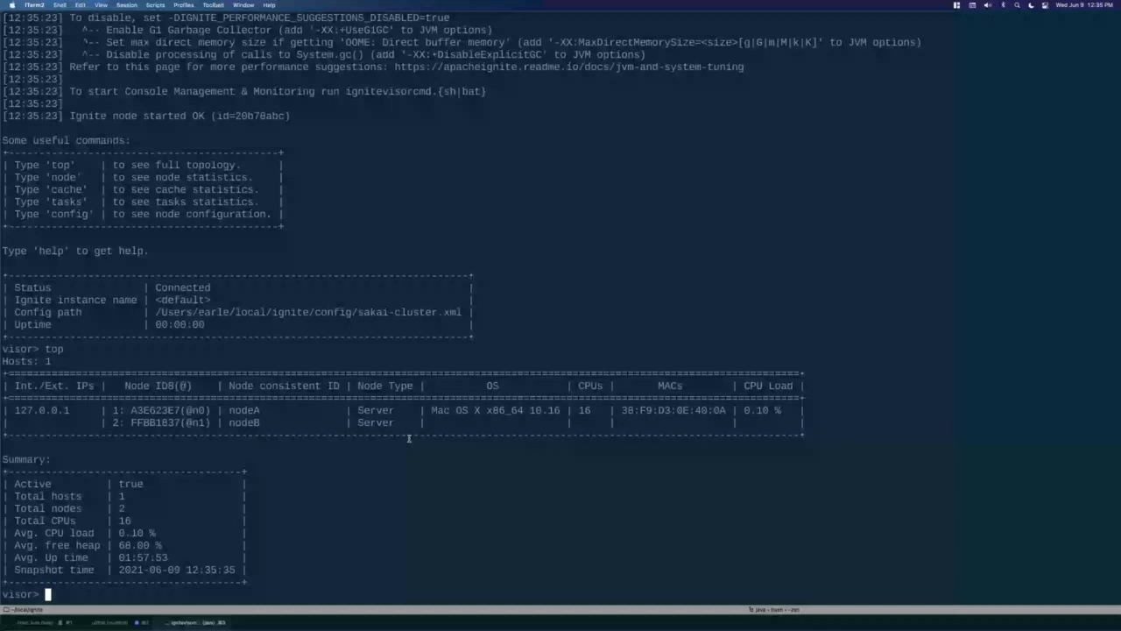
type("top")
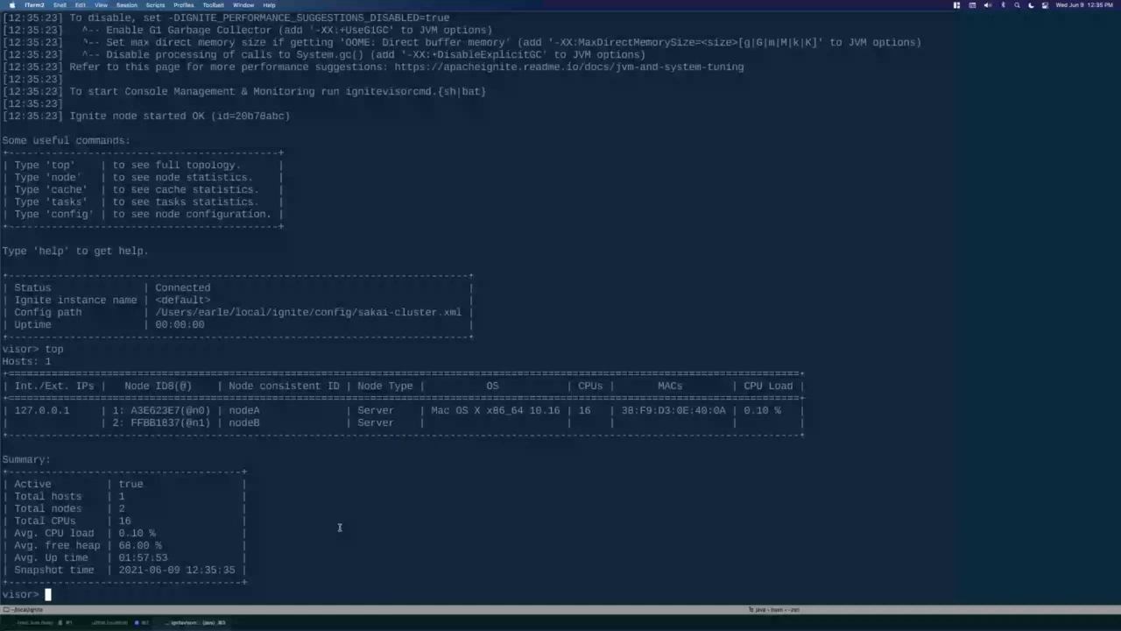
Show node 1 statistics and data region metrics, then list cache statistics with 'cache'.
type("node")
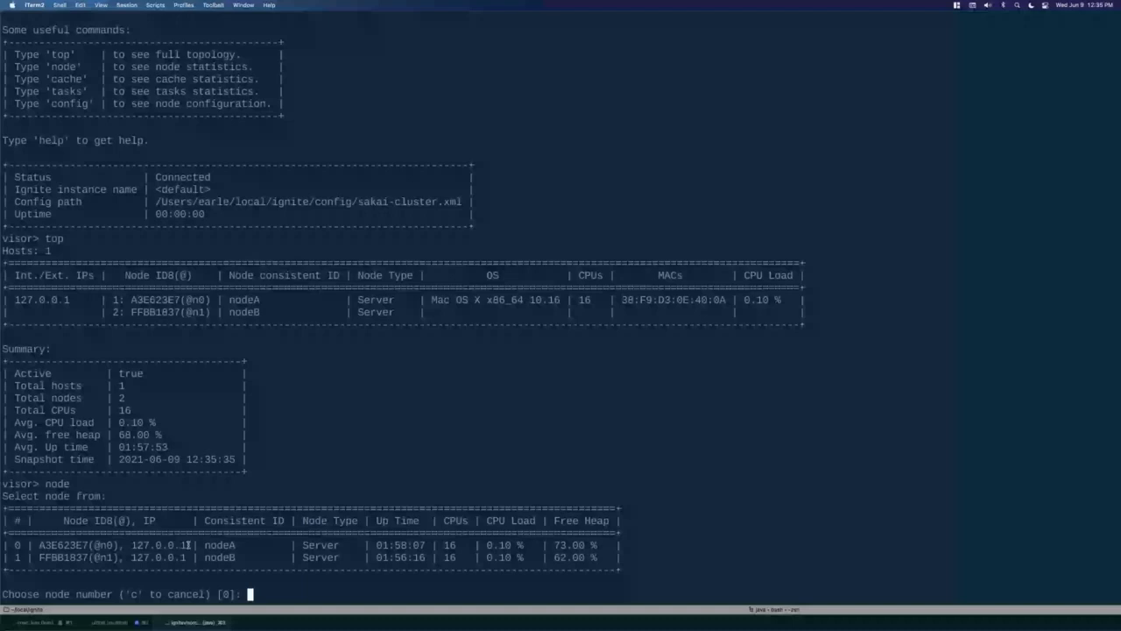
type("1")
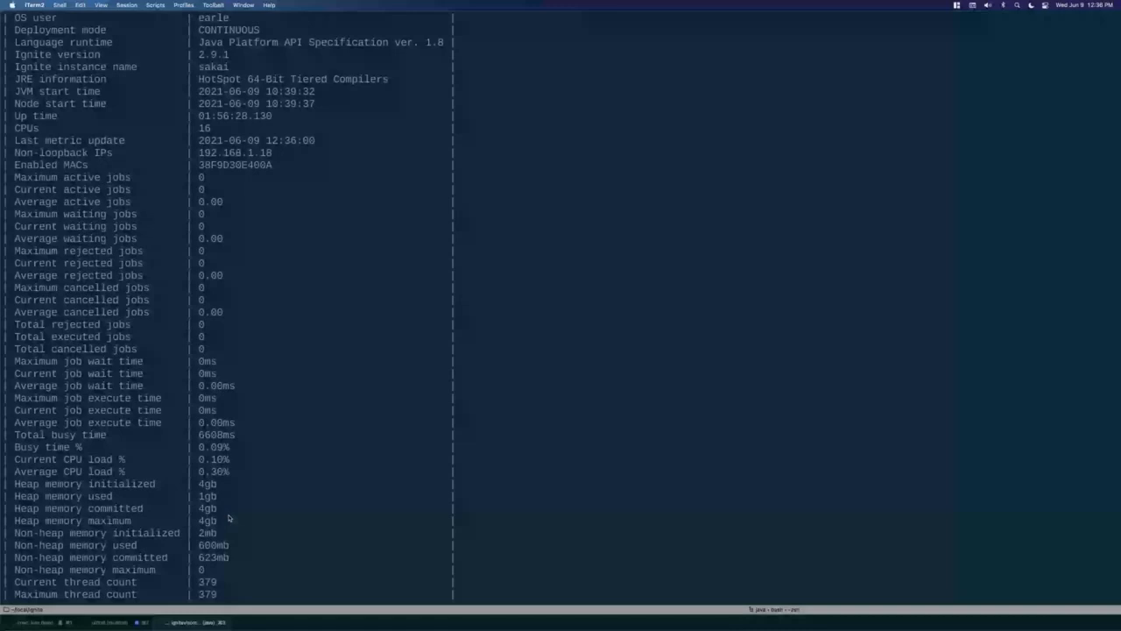
scroll("down", 3)
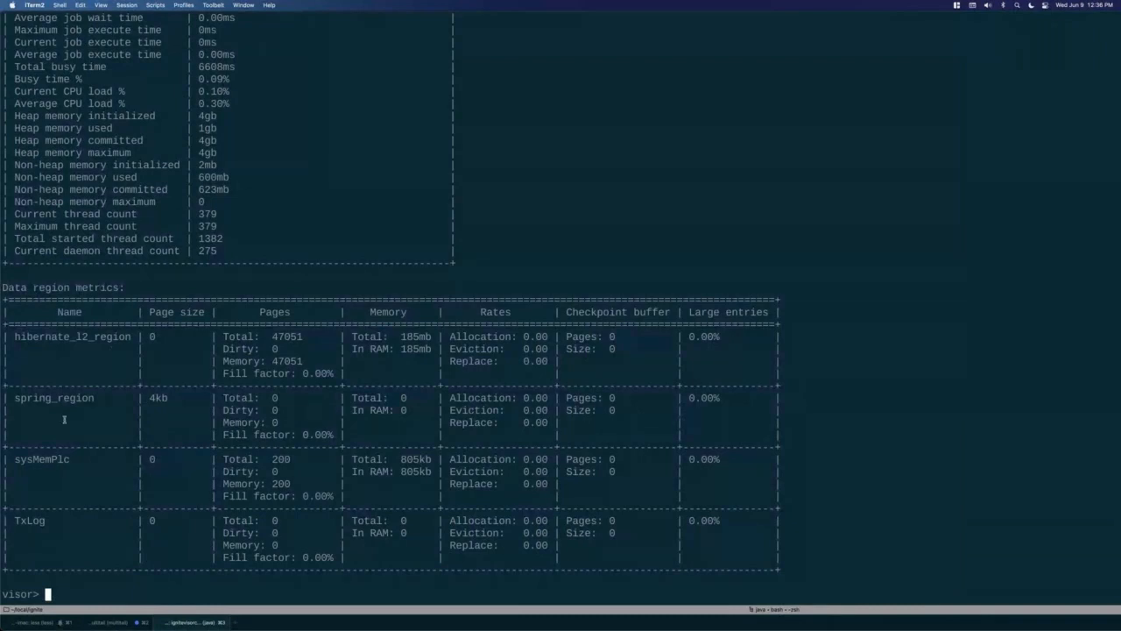
mouse_move(117, 337)
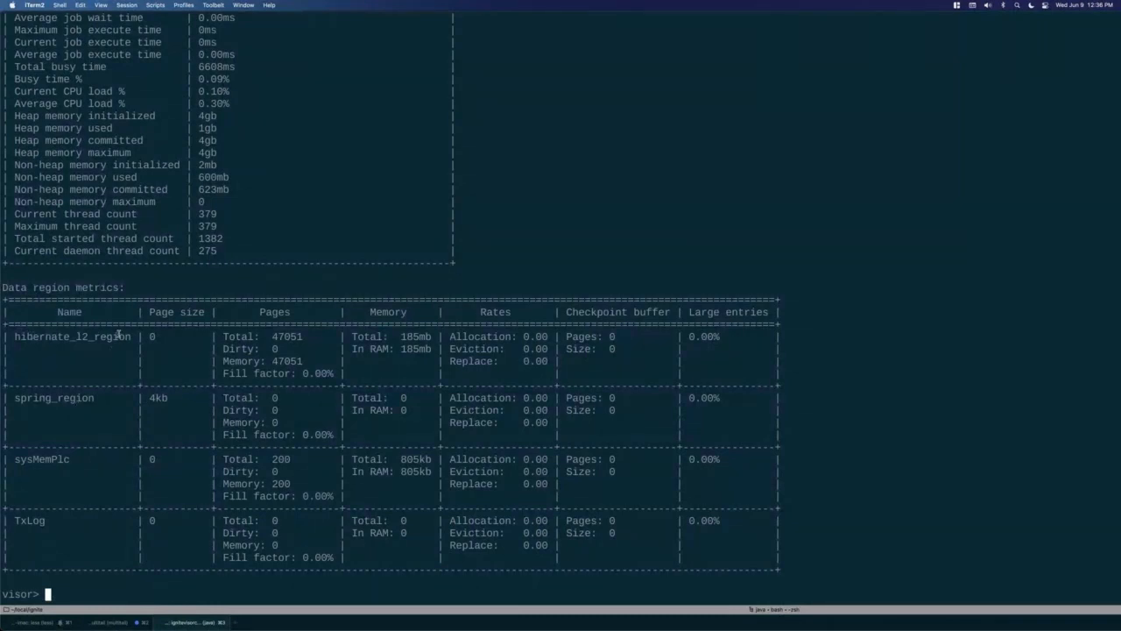
mouse_move(53, 416)
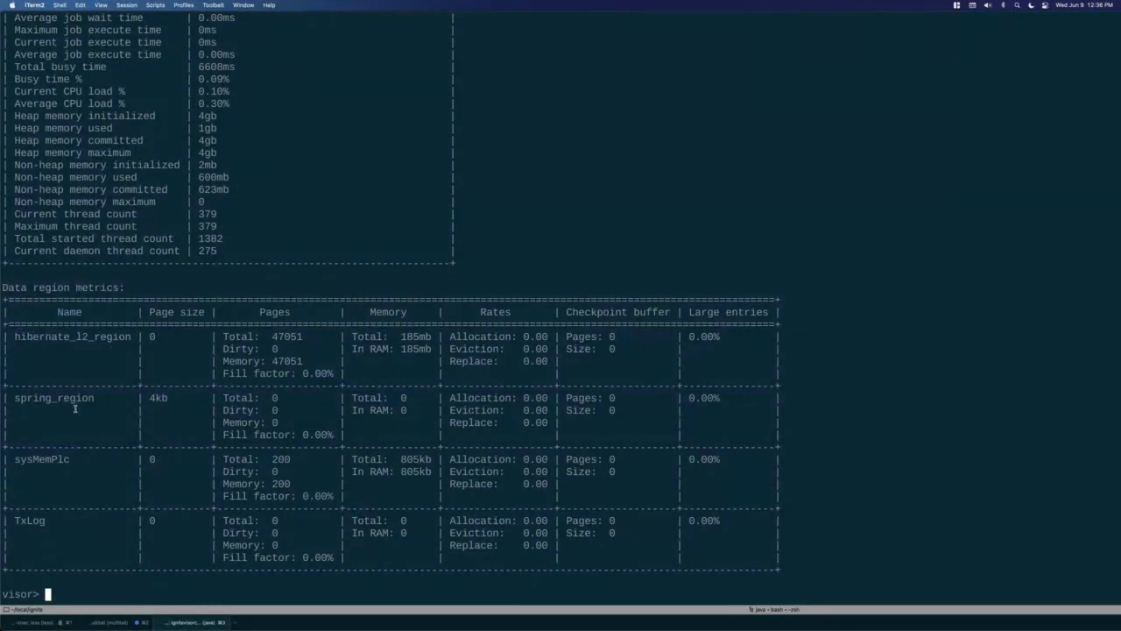
mouse_move(130, 366)
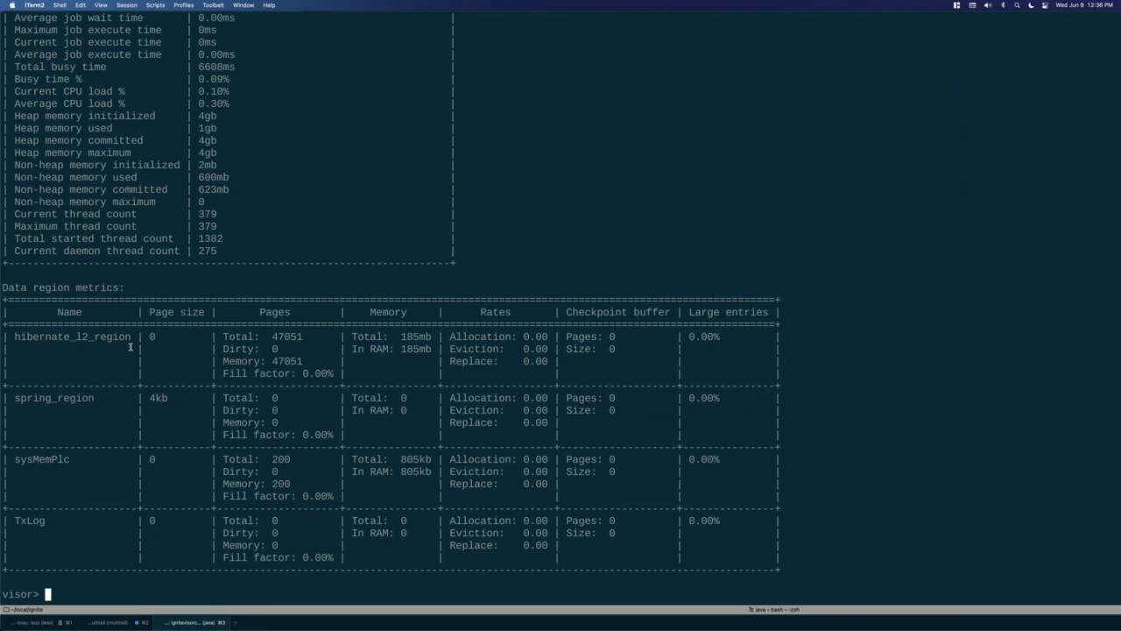
mouse_move(42, 399)
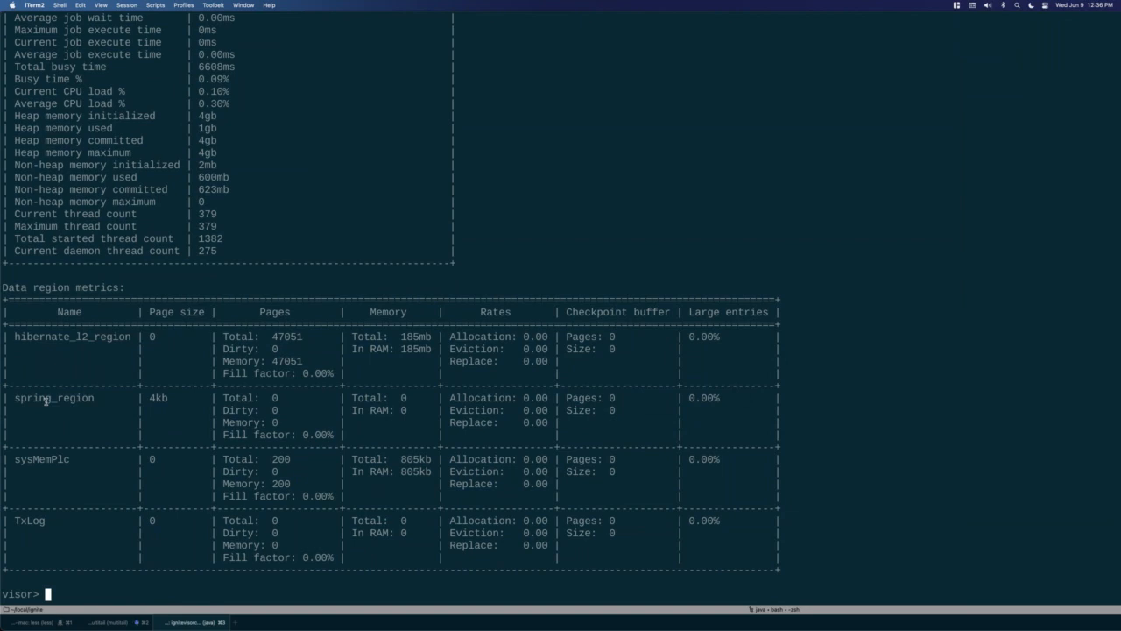
type("cache")
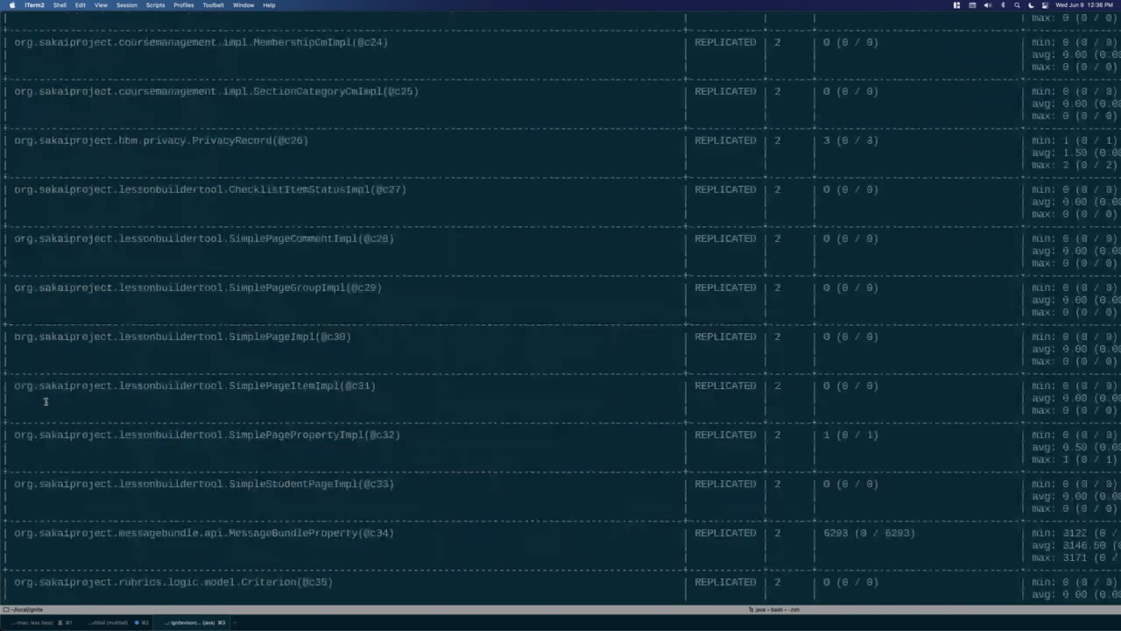
scroll("down", 3)
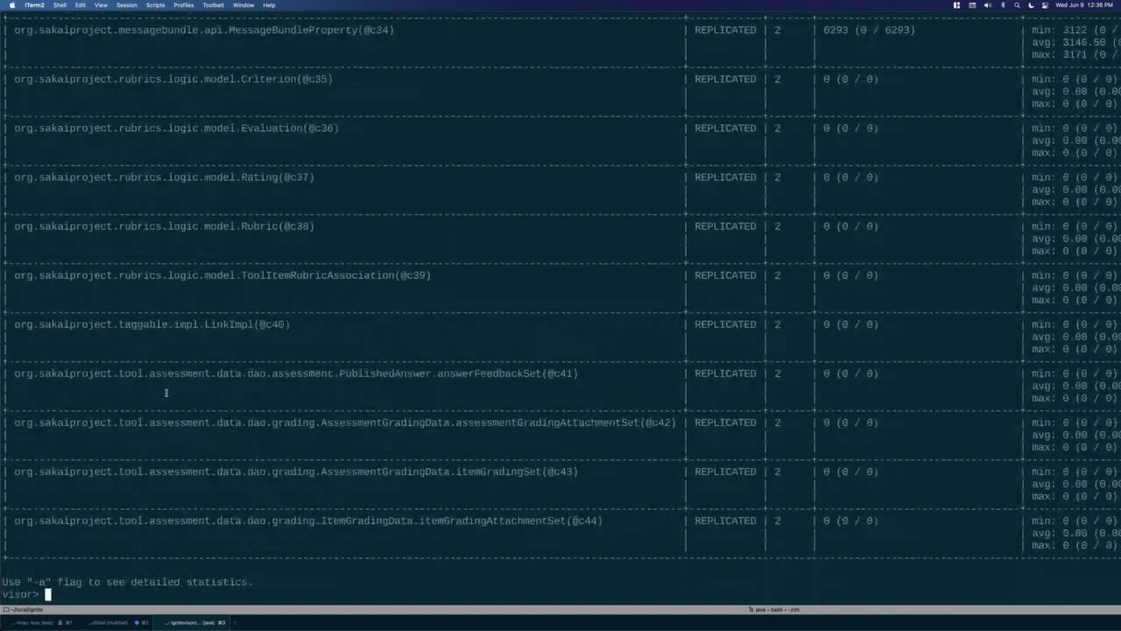
mouse_move(326, 328)
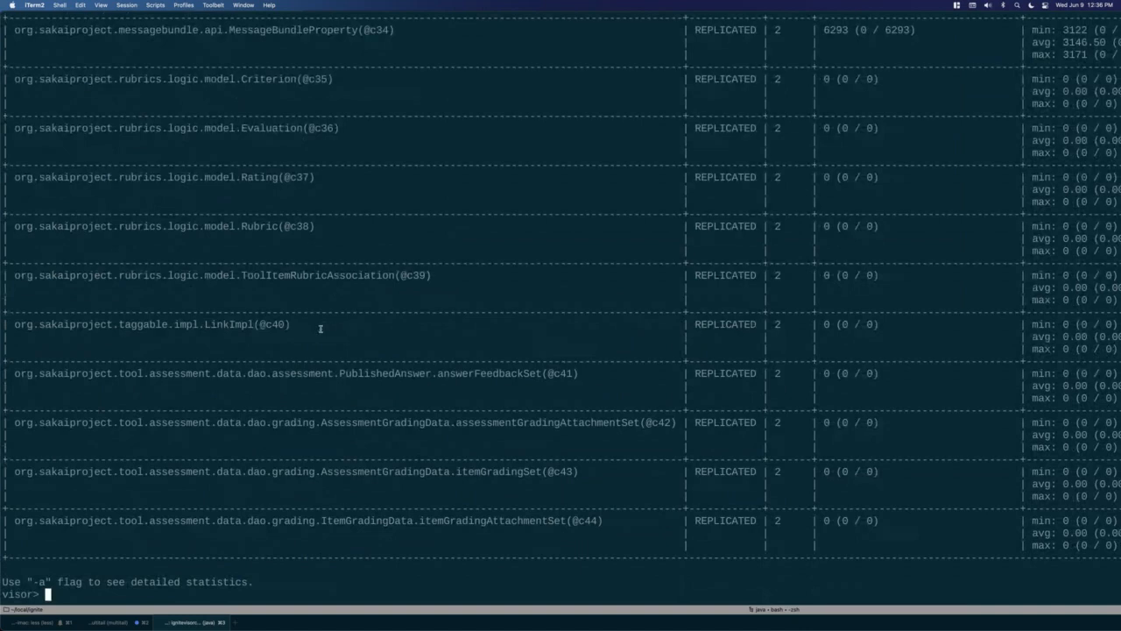
type("y")
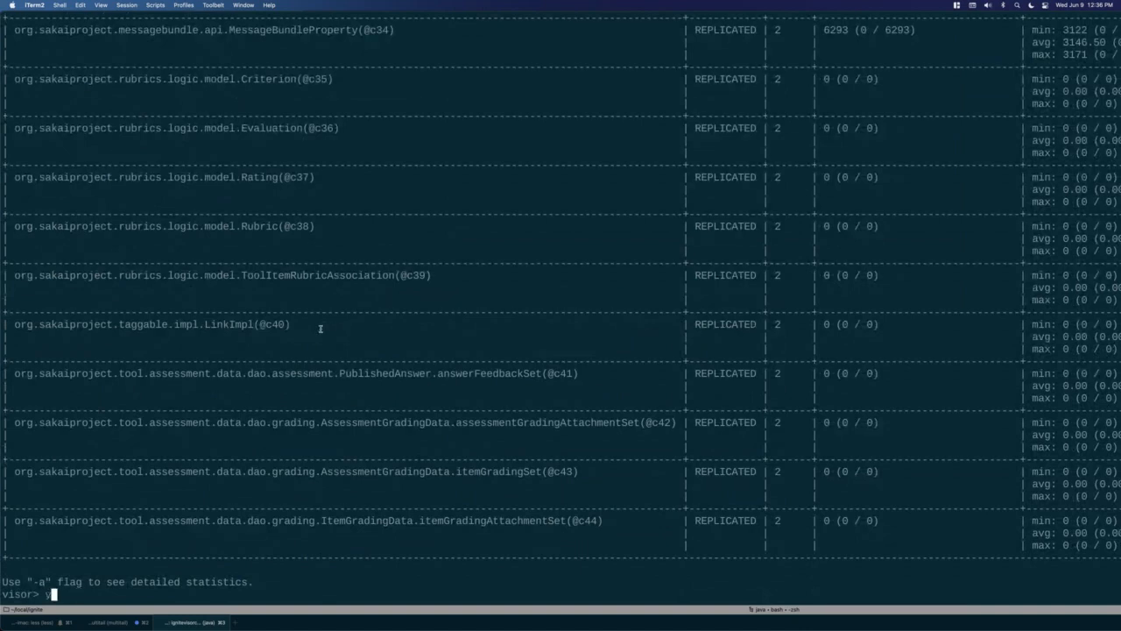
type("open")
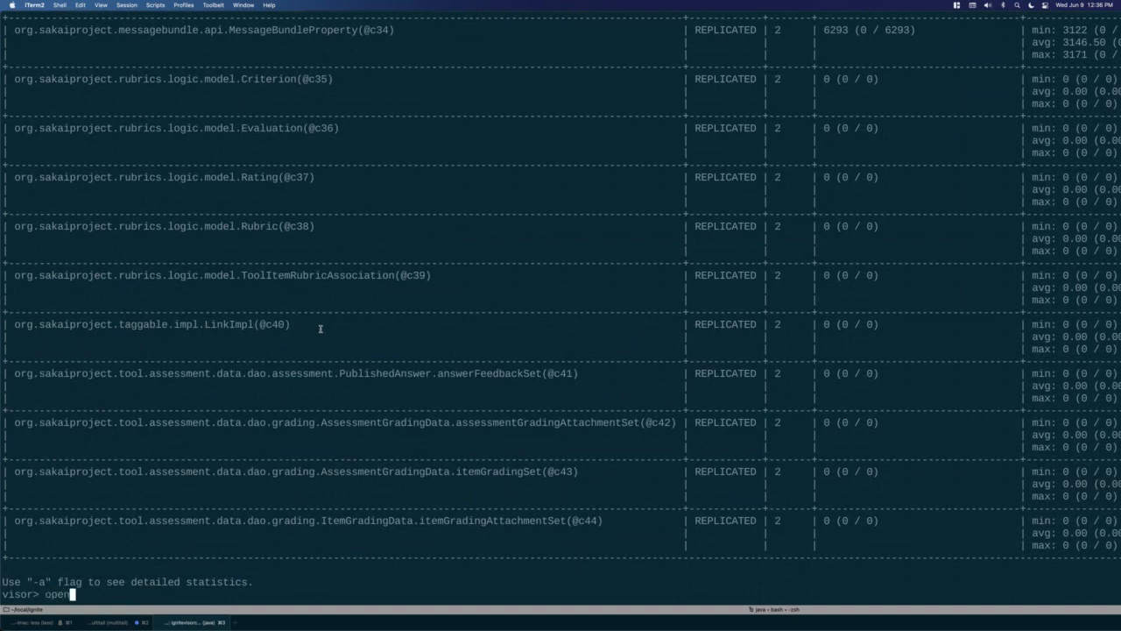
type("cache")
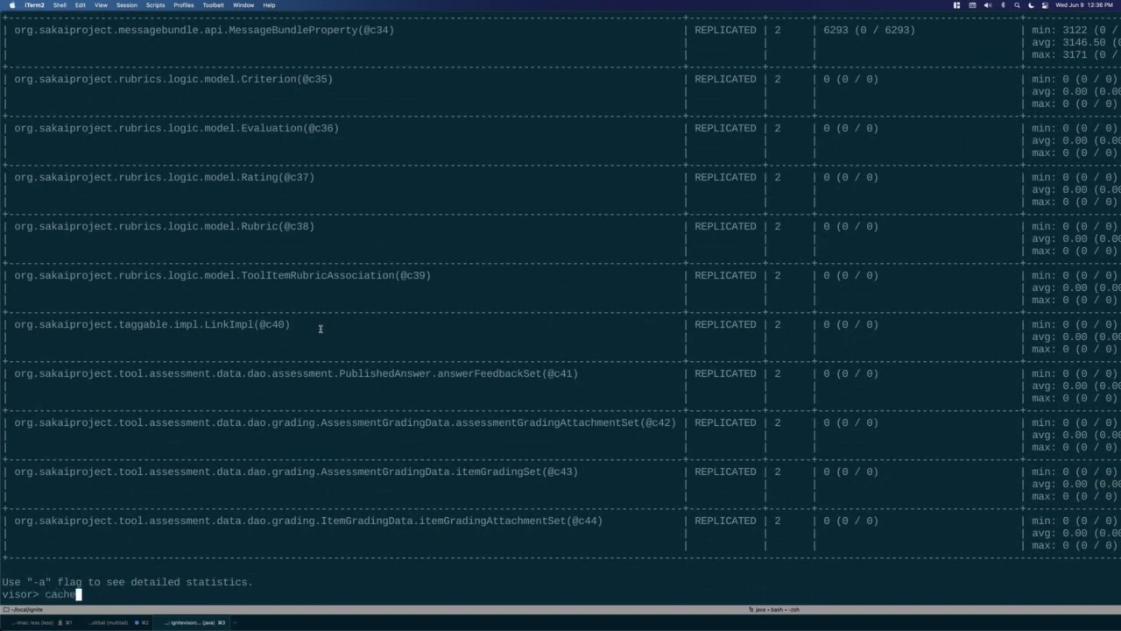
type("\" \"")
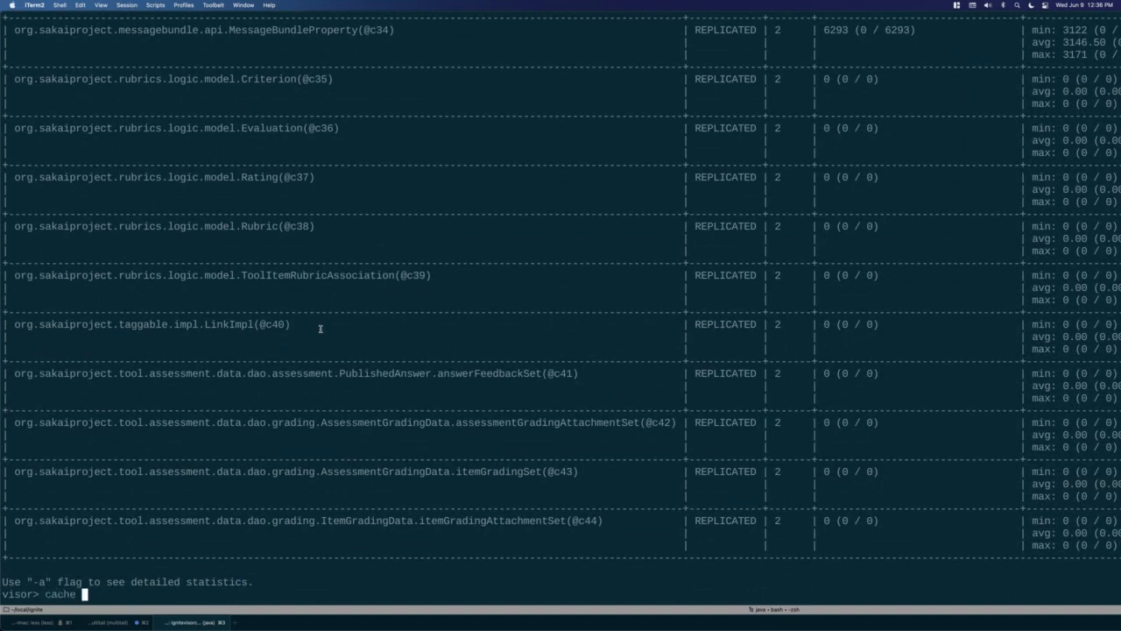
type("-c")
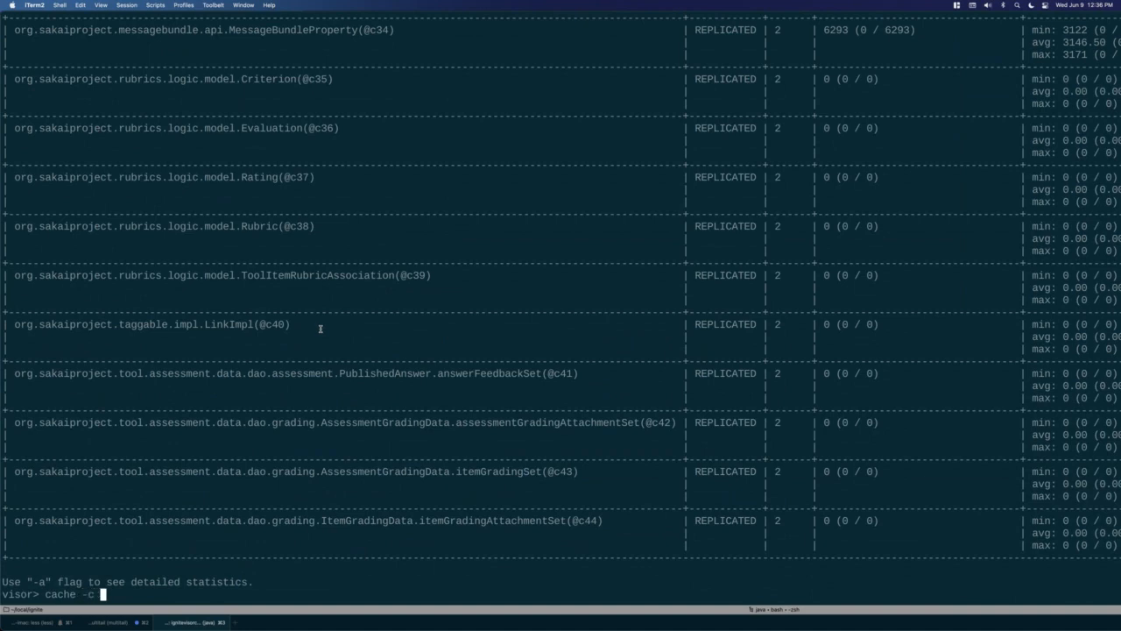
type("=@c7")
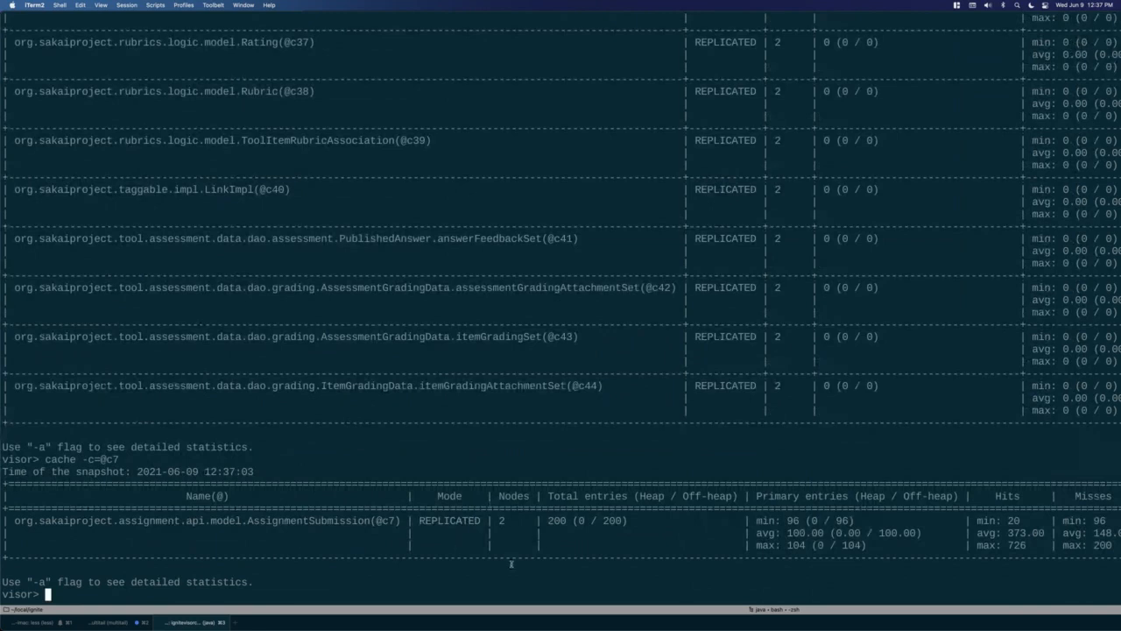
mouse_move(470, 519)
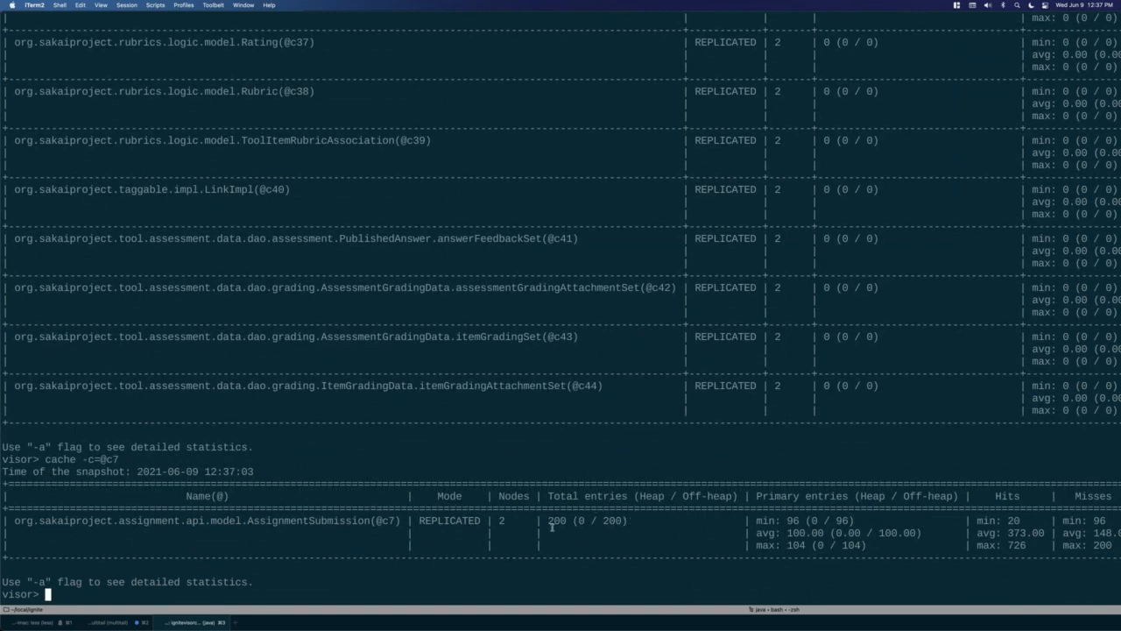
mouse_move(813, 522)
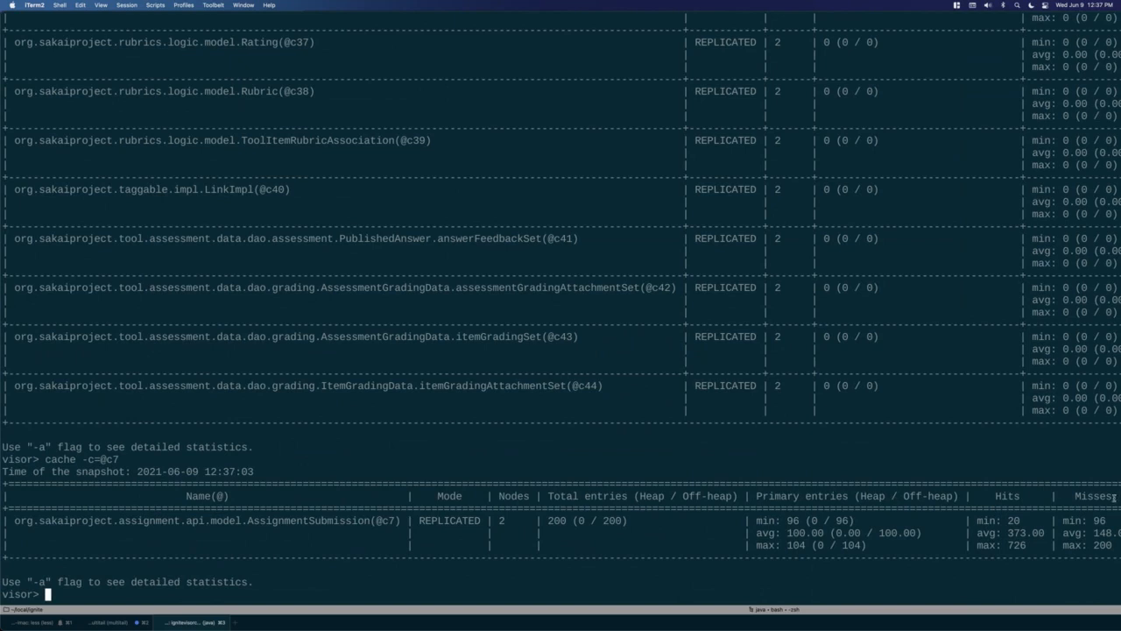
mouse_move(382, 453)
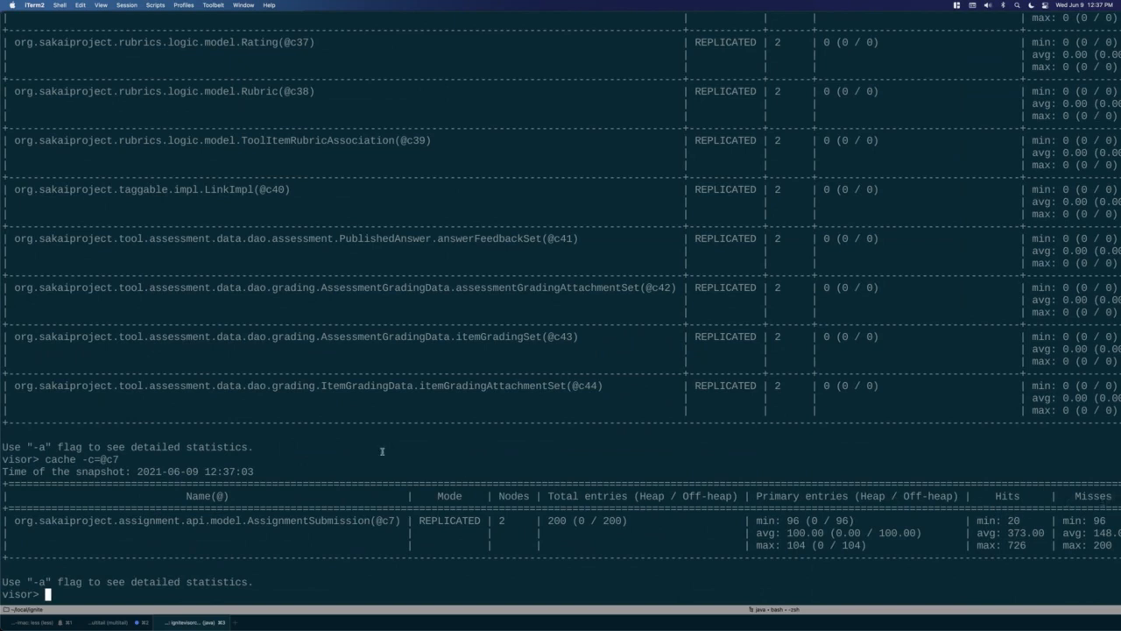
type("cache -c=@c7 -a")
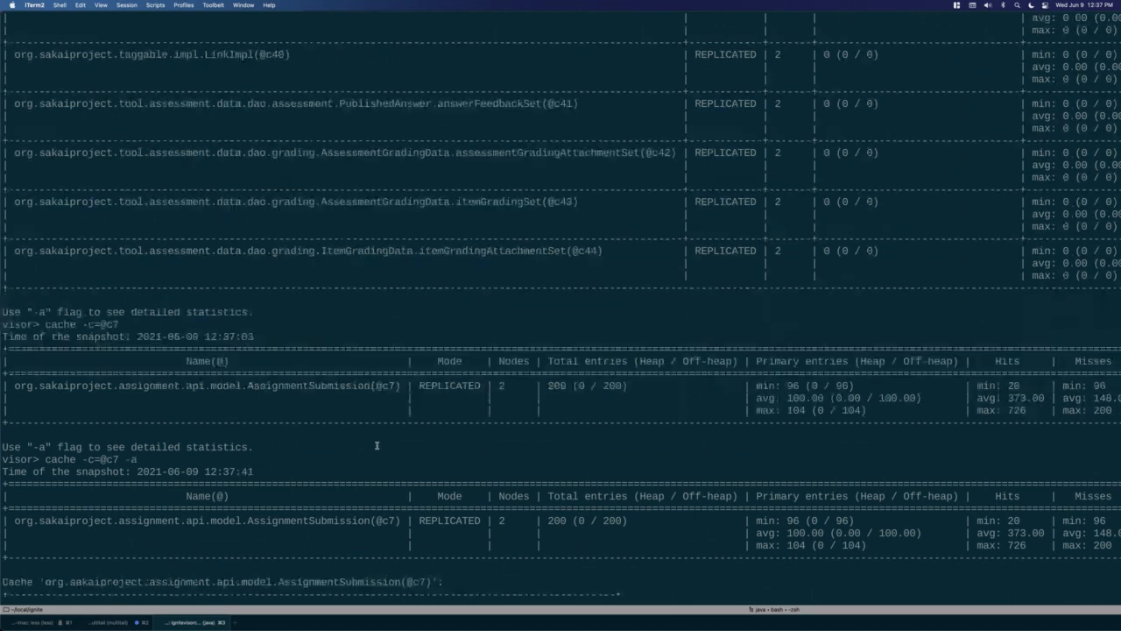
key("Enter")
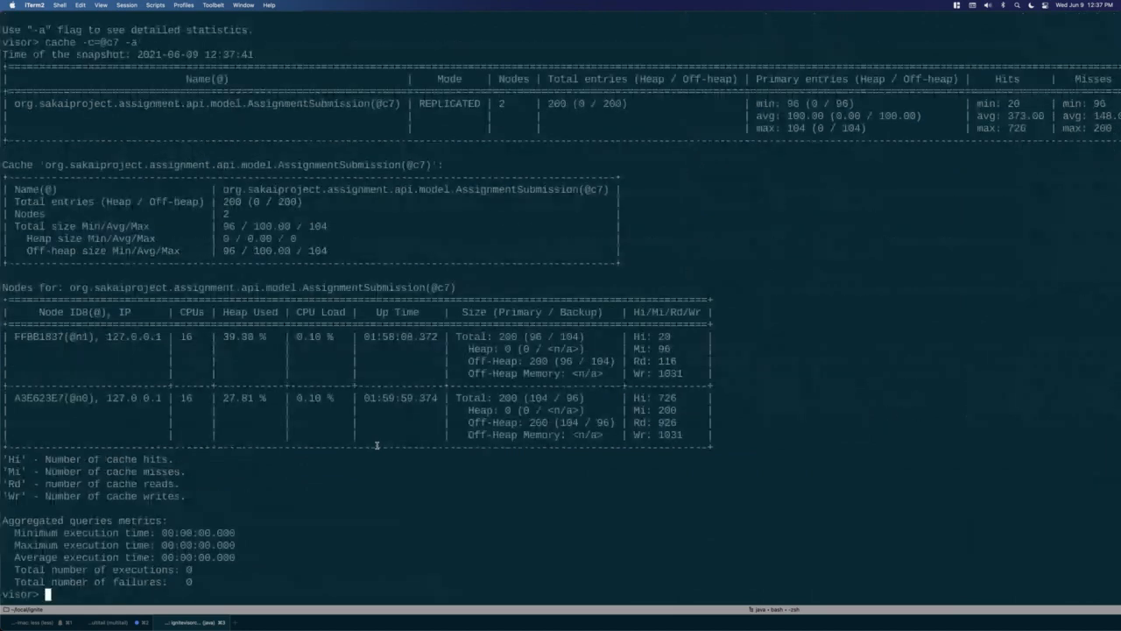
type("cache -c=@c7 -a")
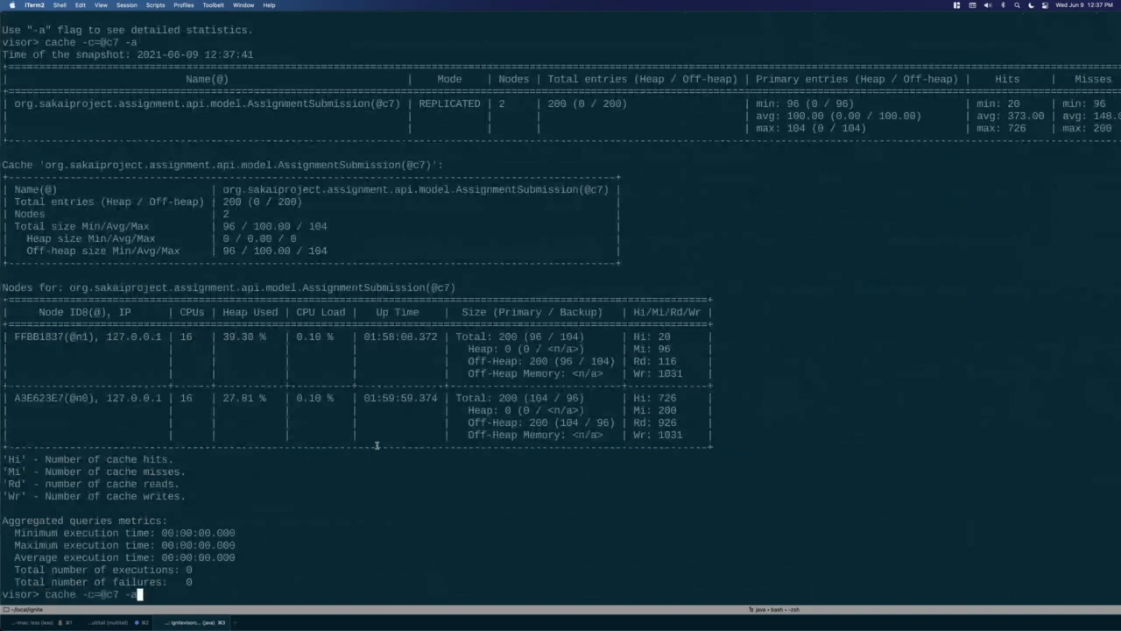
key("enter")
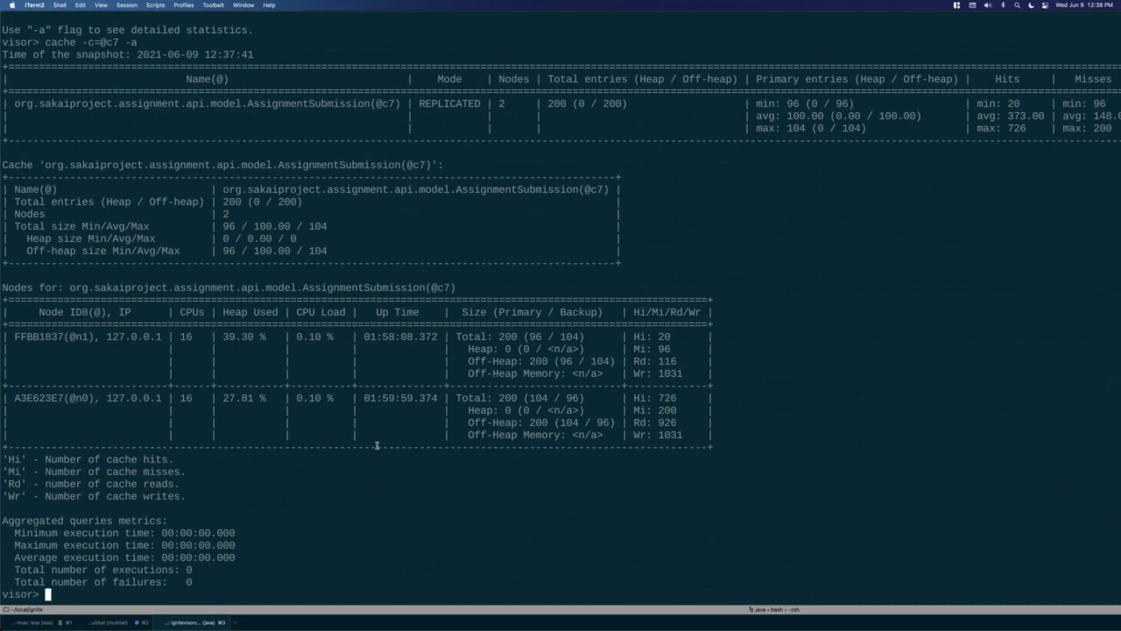
type("cache -c=@c7 -a")
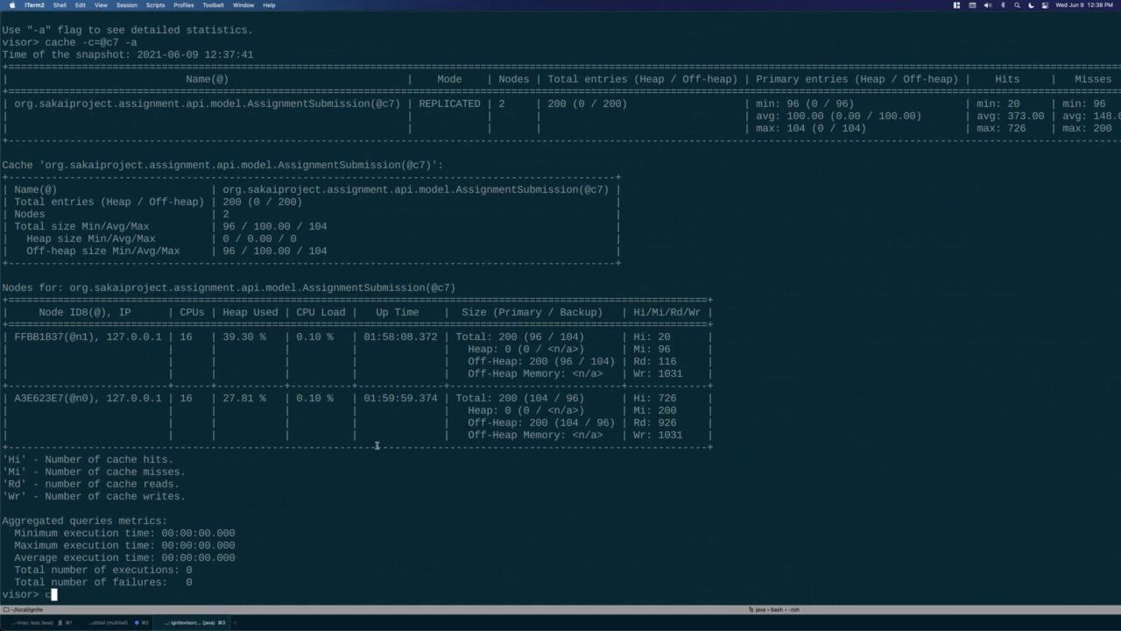
type("ache")
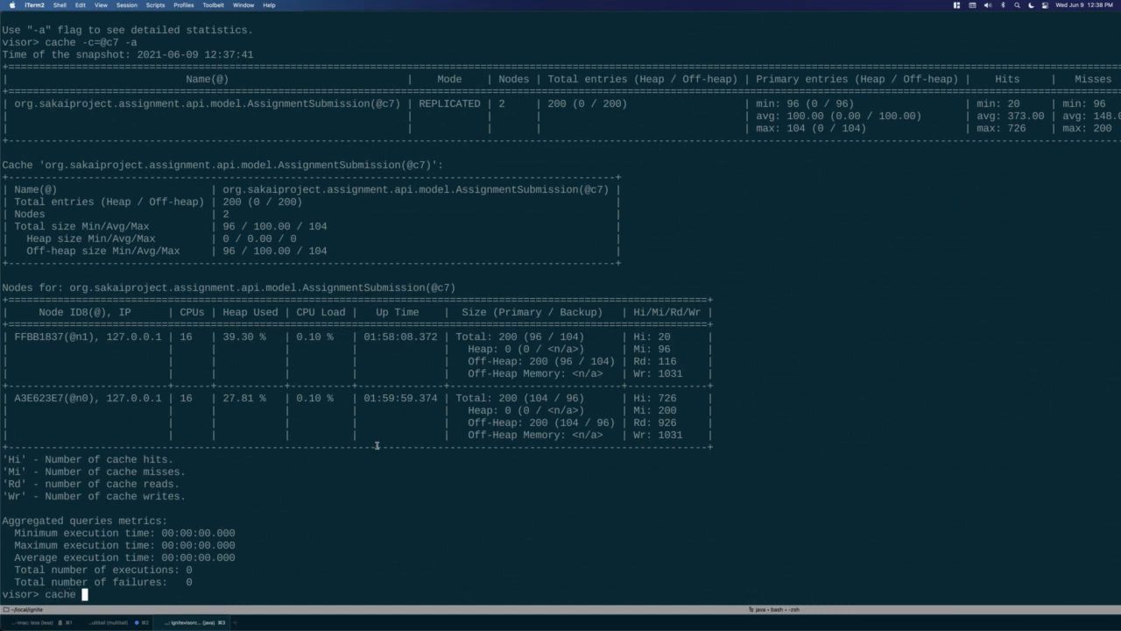
type("-c=@c7")
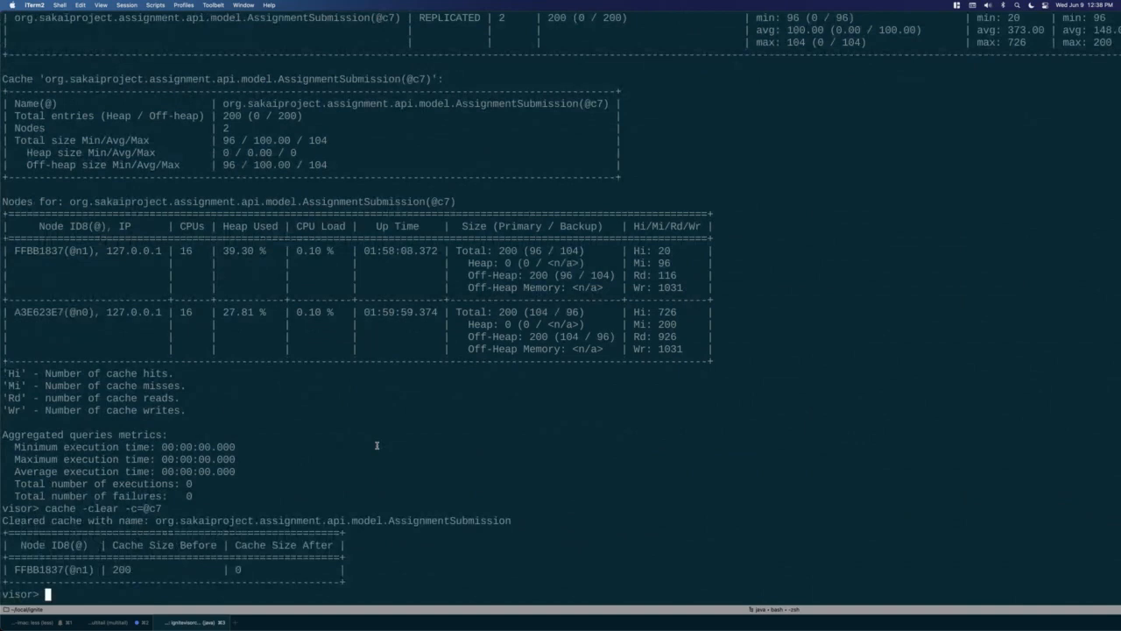
mouse_move(403, 499)
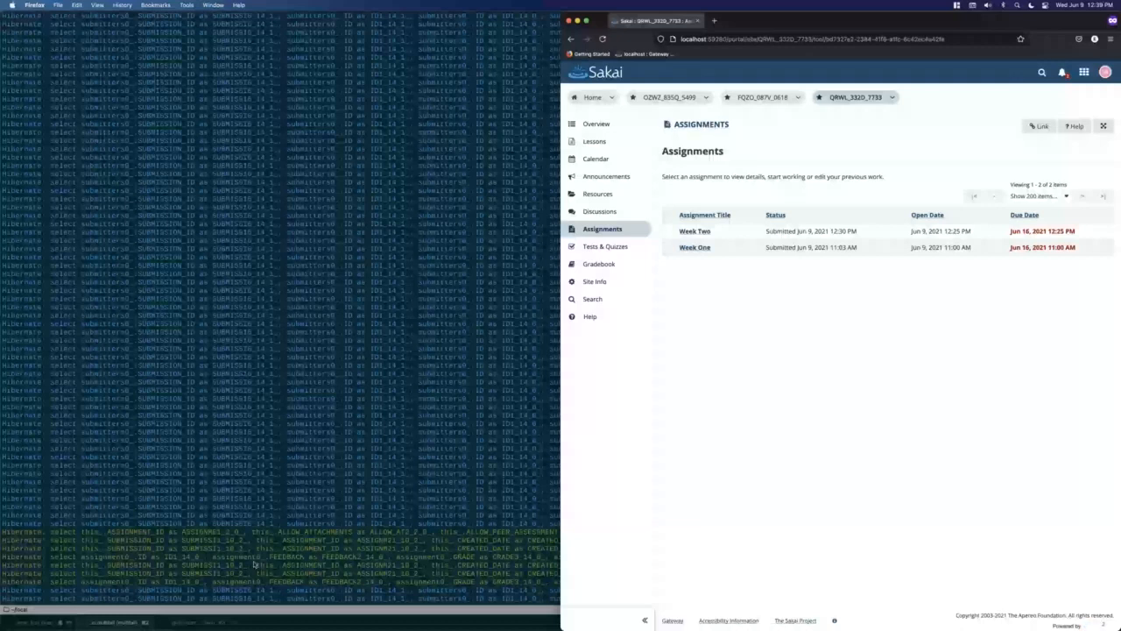
mouse_move(746, 363)
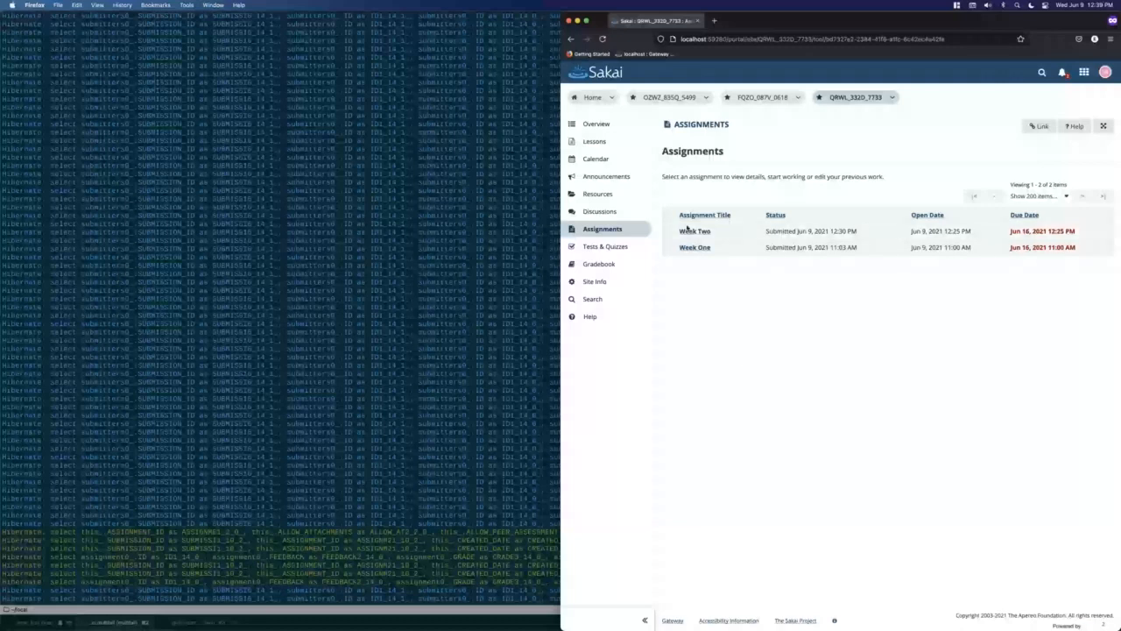
View the Week Two assignment in the Sakai Assignments tool.
left_click(694, 231)
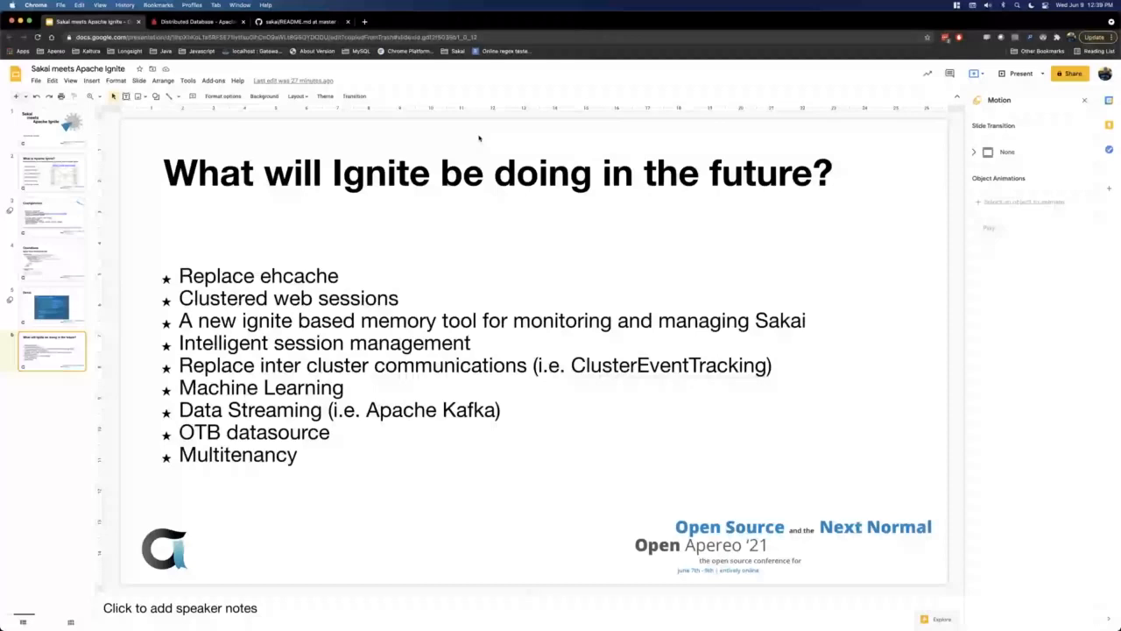
mouse_move(1013, 74)
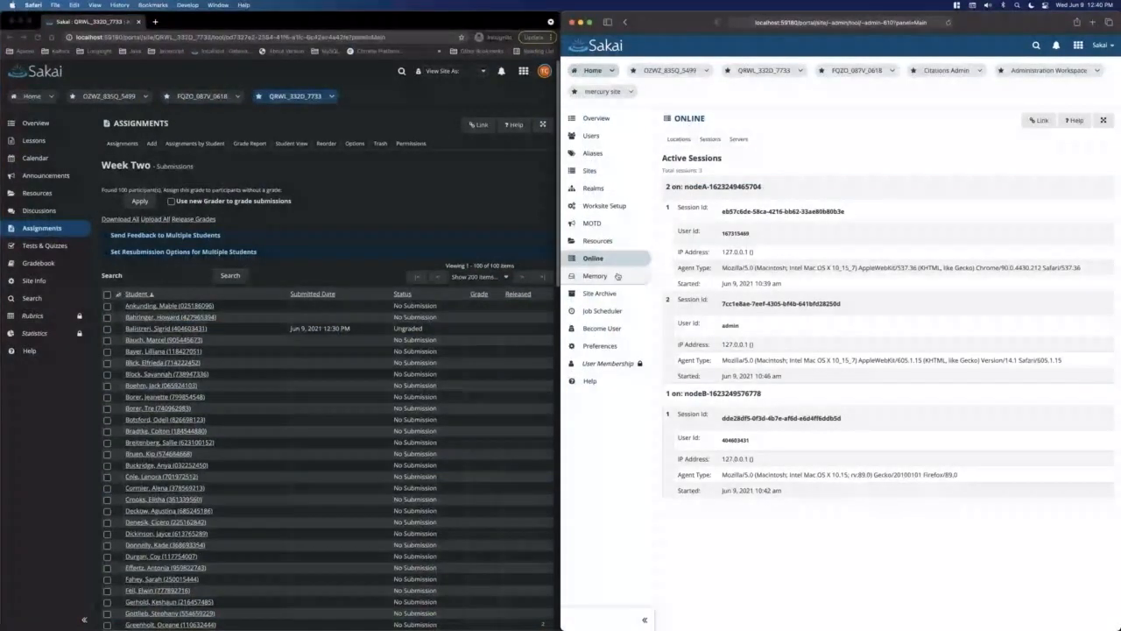
Show the Memory report of server caches in the Administration Workspace.
left_click(595, 275)
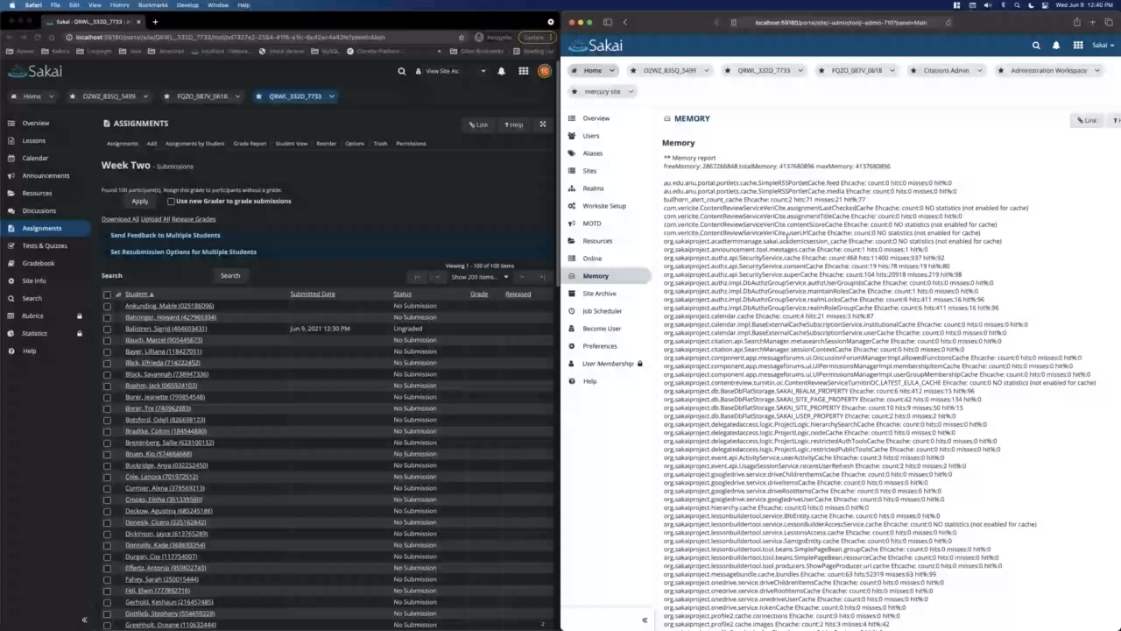
mouse_move(1016, 305)
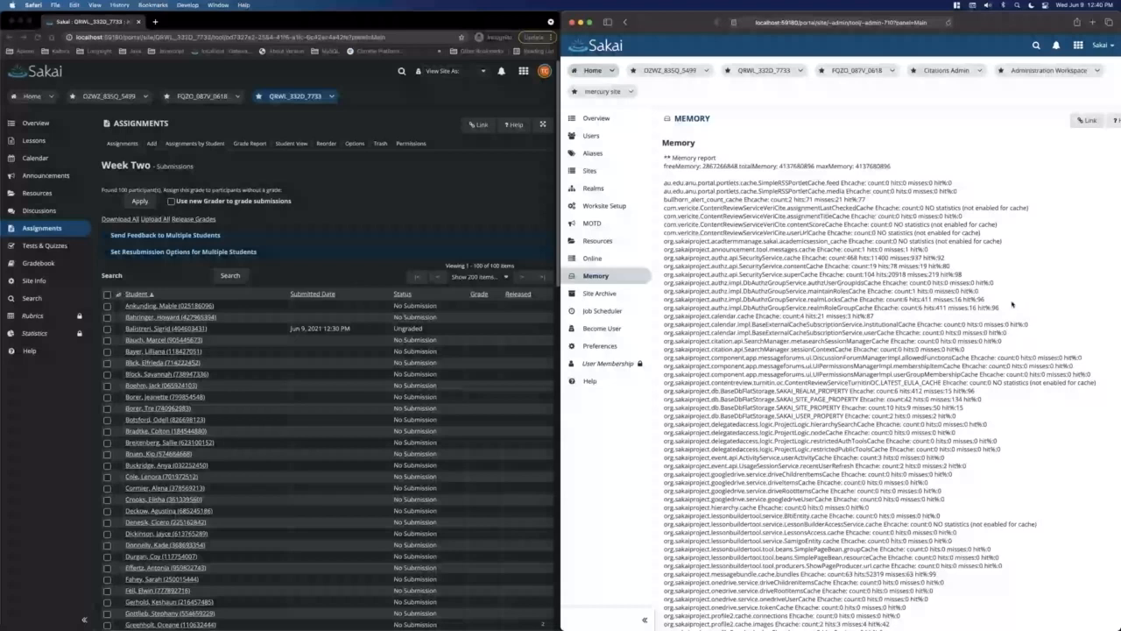
mouse_move(1083, 315)
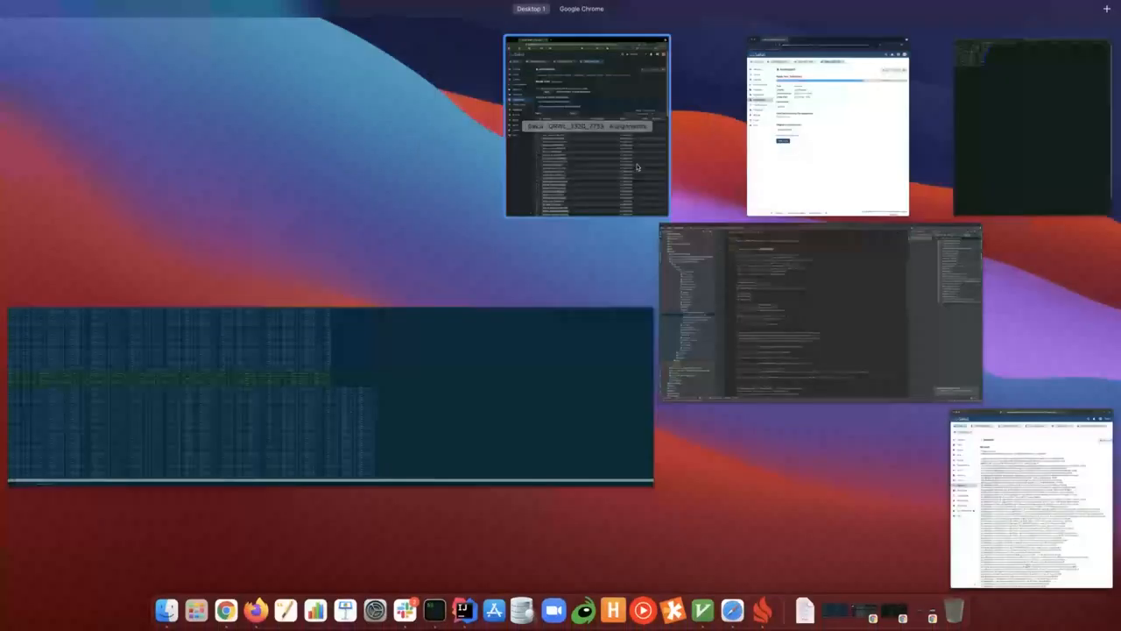
mouse_move(1060, 442)
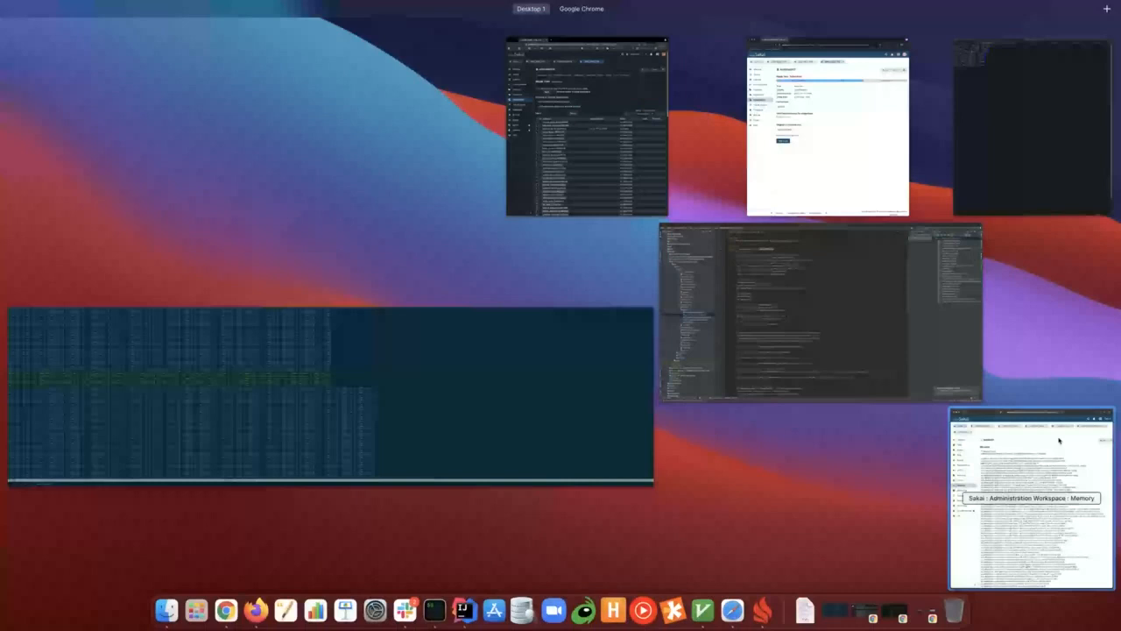